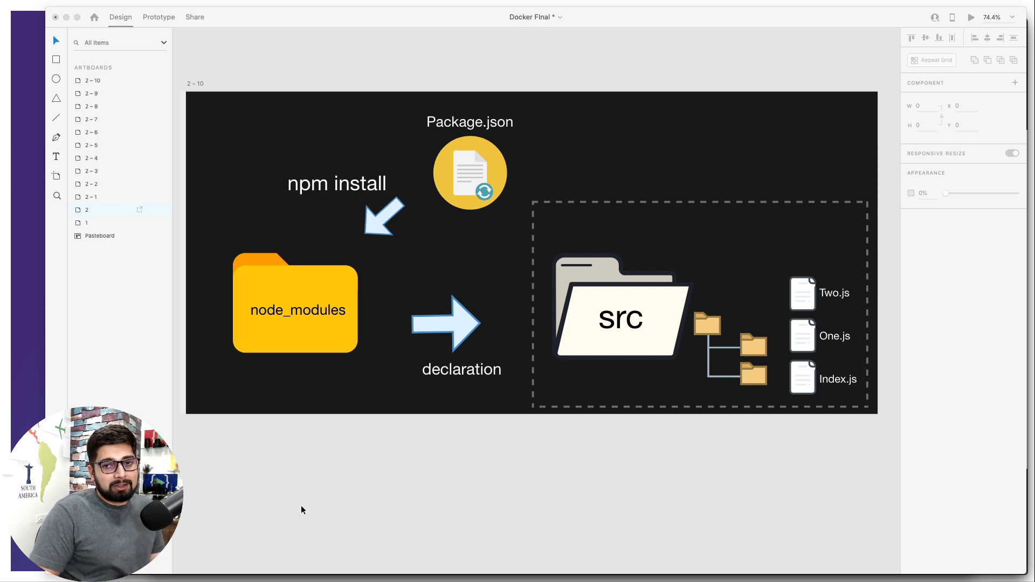
pyautogui.moveTo(853, 379)
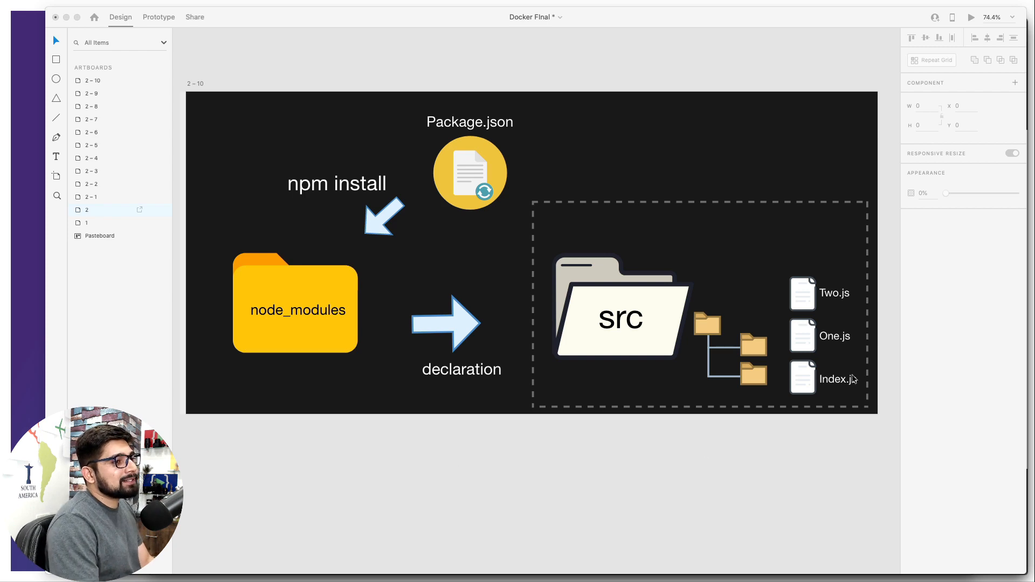
# Type the first outline word 'calling' in index.js, correcting the typos.
pyautogui.doubleClick(839, 379)
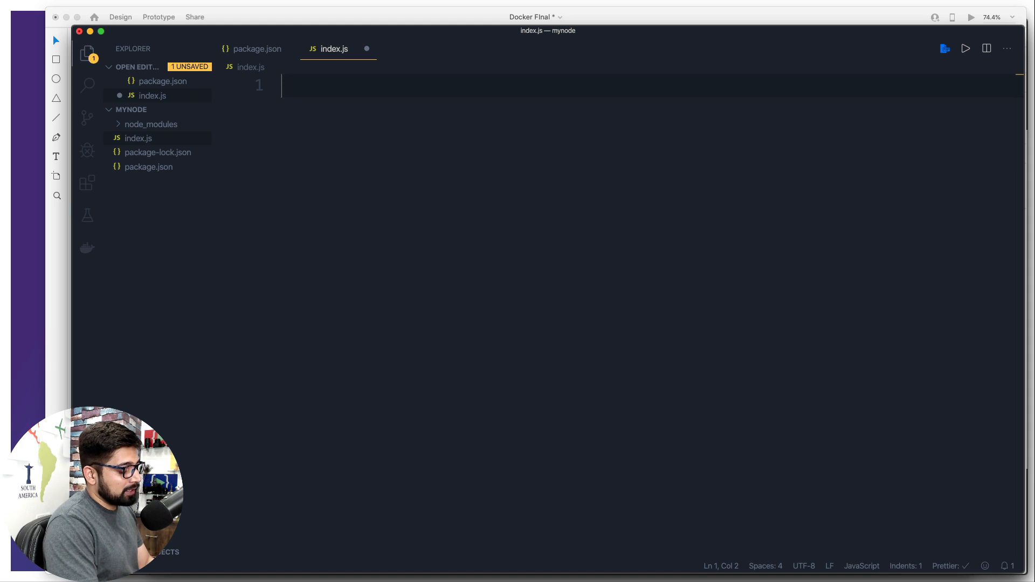
pyautogui.write('decra')
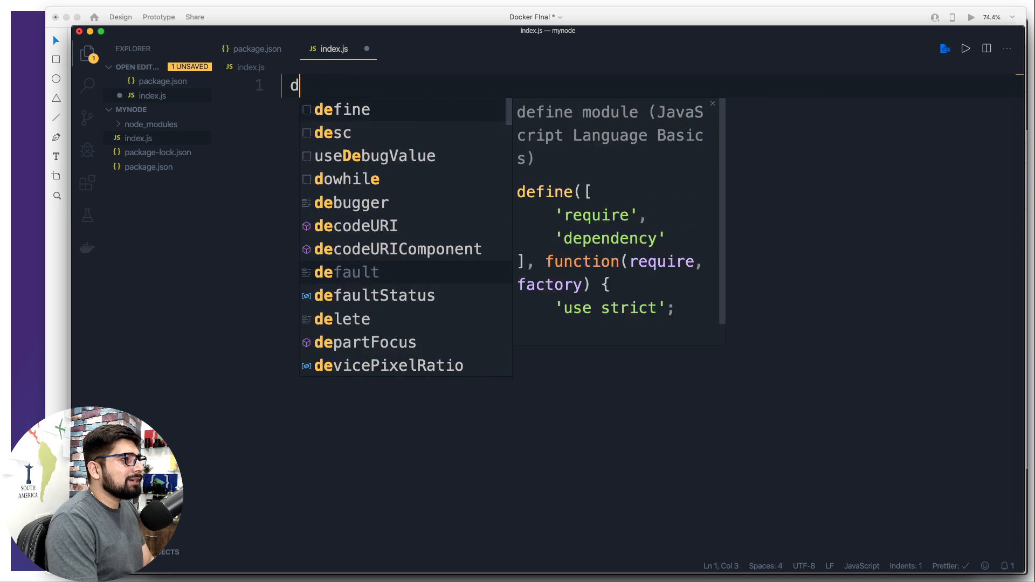
pyautogui.write('usage')
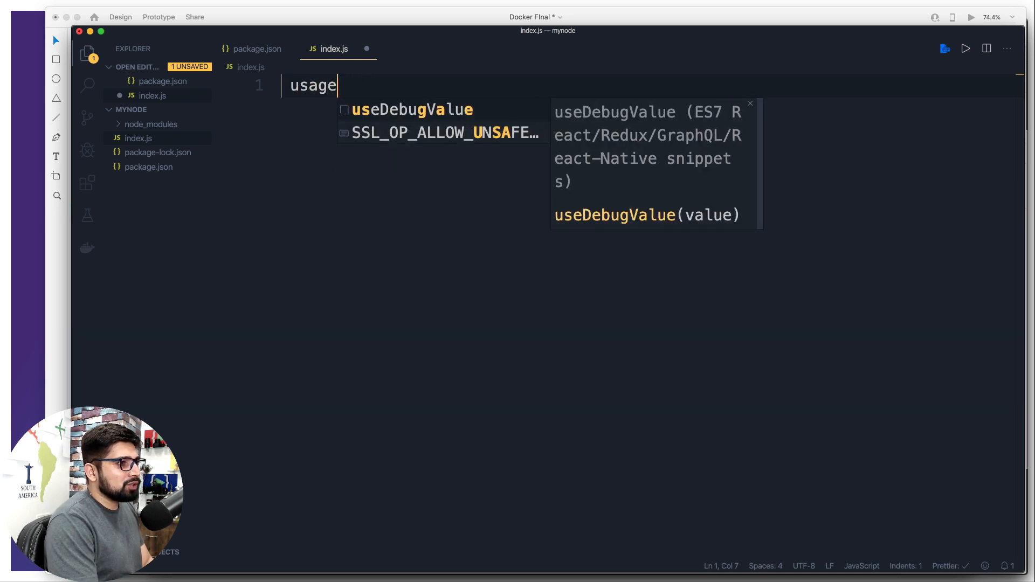
pyautogui.press('Backspace')
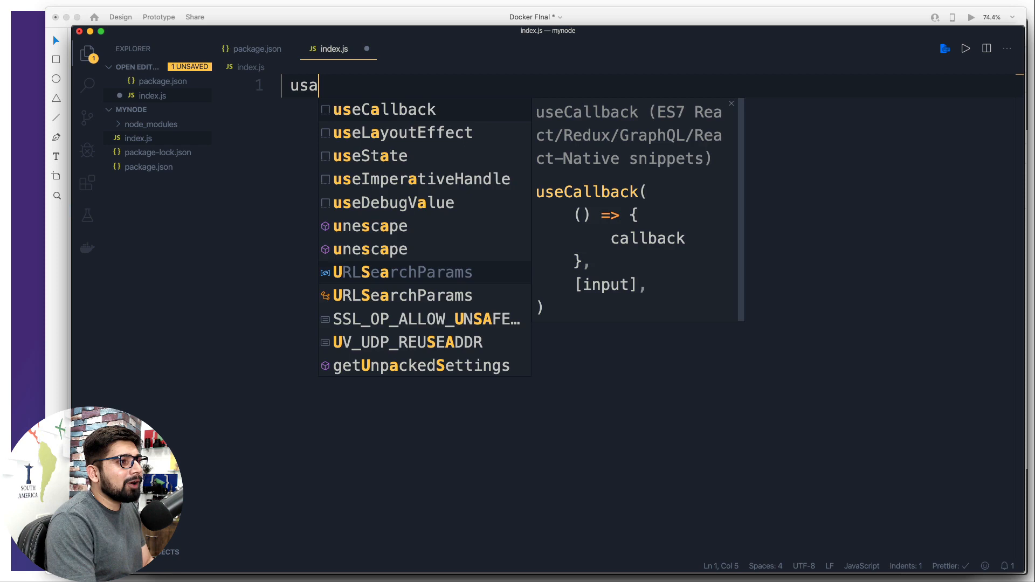
pyautogui.write('alloing')
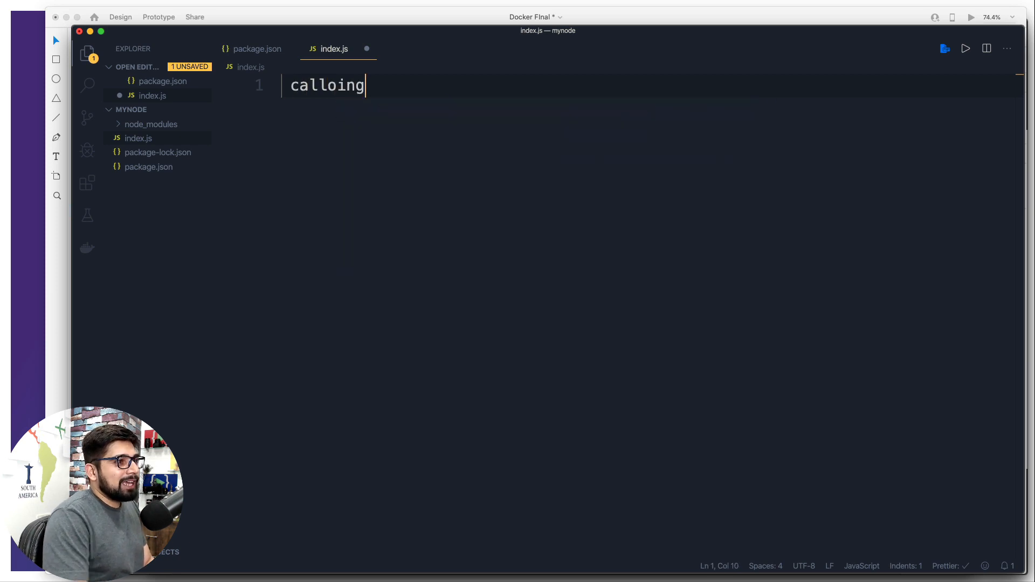
pyautogui.press('Backspace')
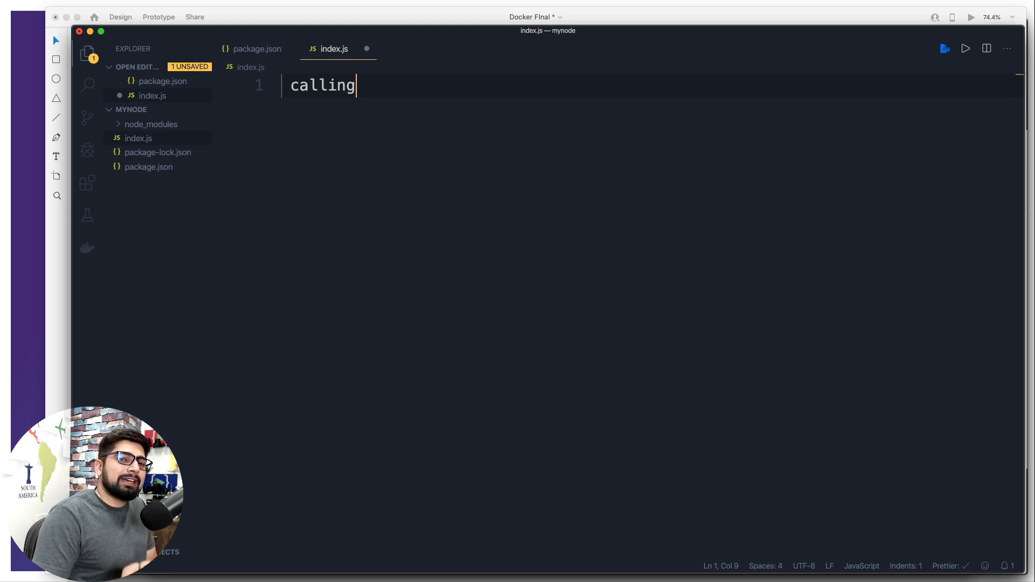
# Add the outline words 'route' and 'liste' on later lines, then select all.
pyautogui.press('Enter')
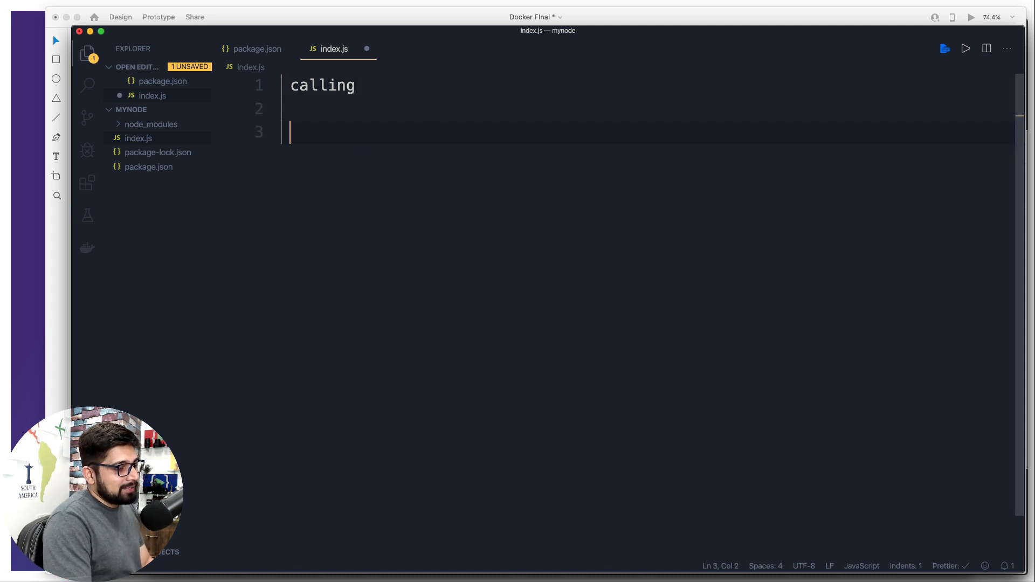
pyautogui.write('route')
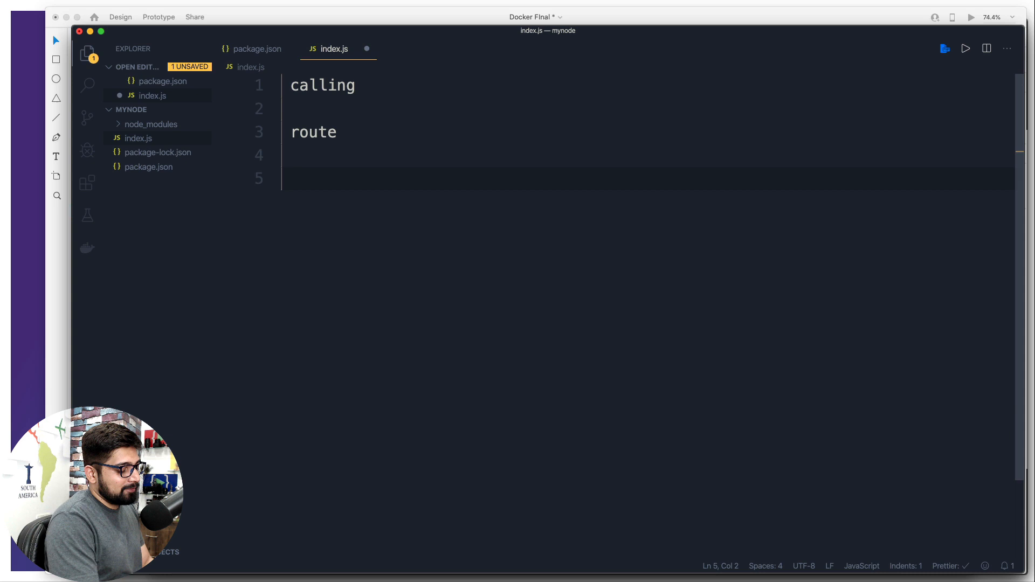
pyautogui.write('liste')
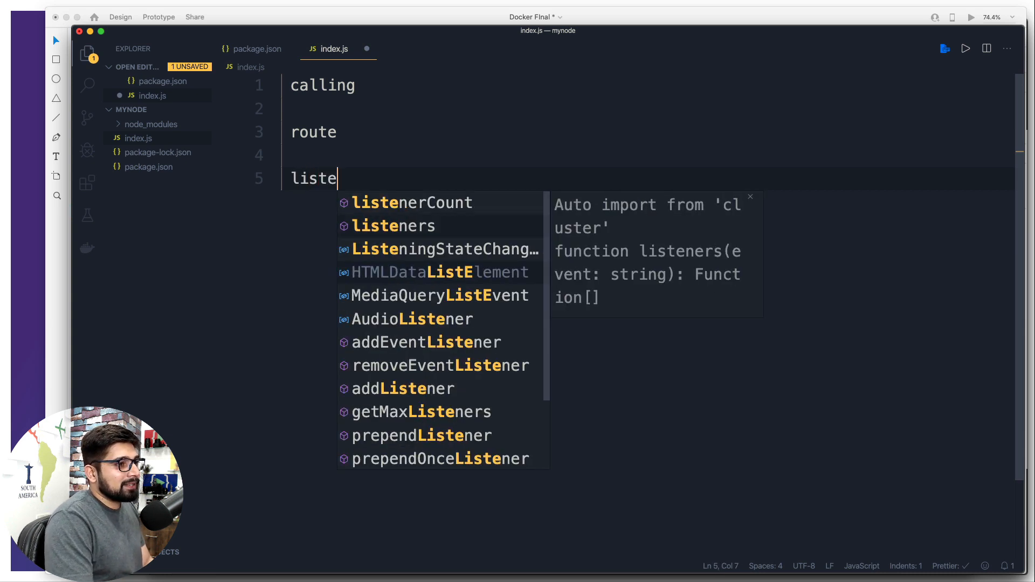
pyautogui.press('Escape')
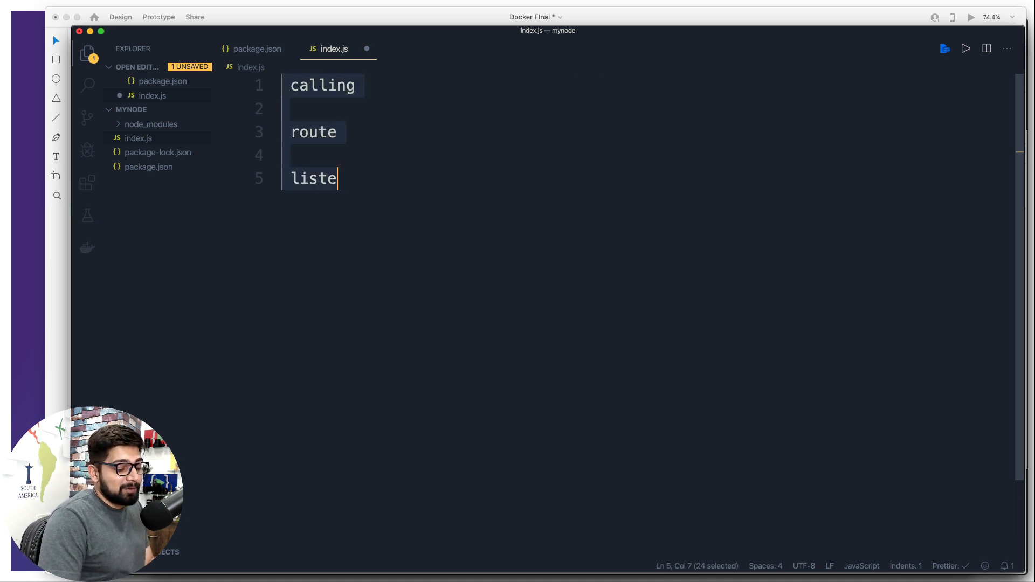
# Replace the outline with const express = require("express");.
pyautogui.press('Delete')
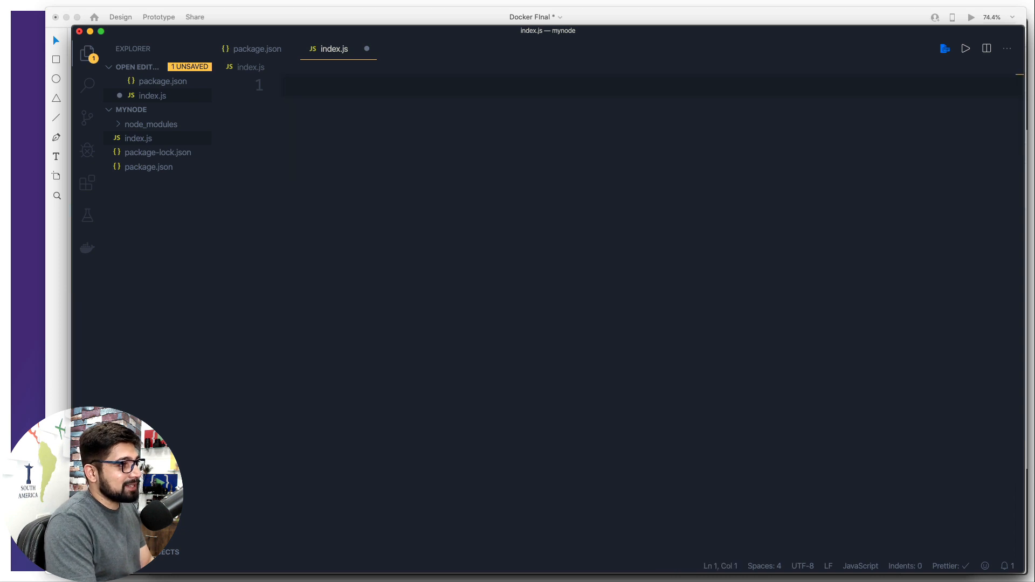
pyautogui.write('const')
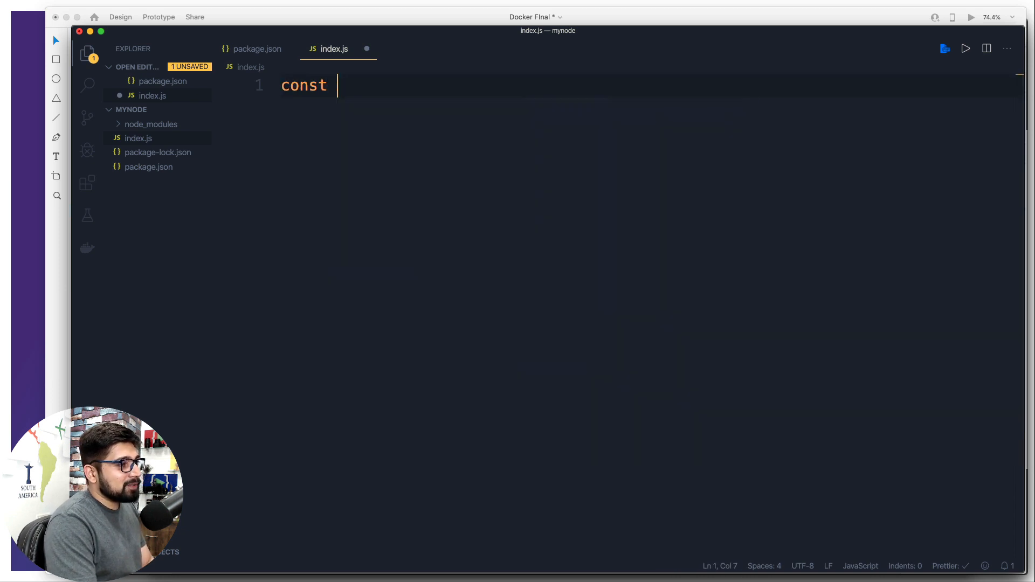
pyautogui.write('ex')
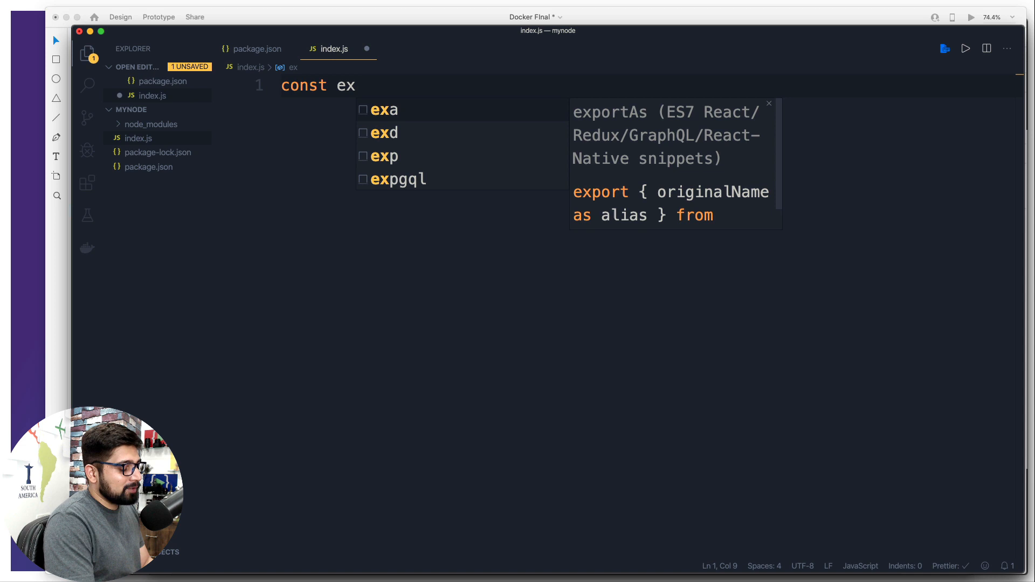
pyautogui.write('press')
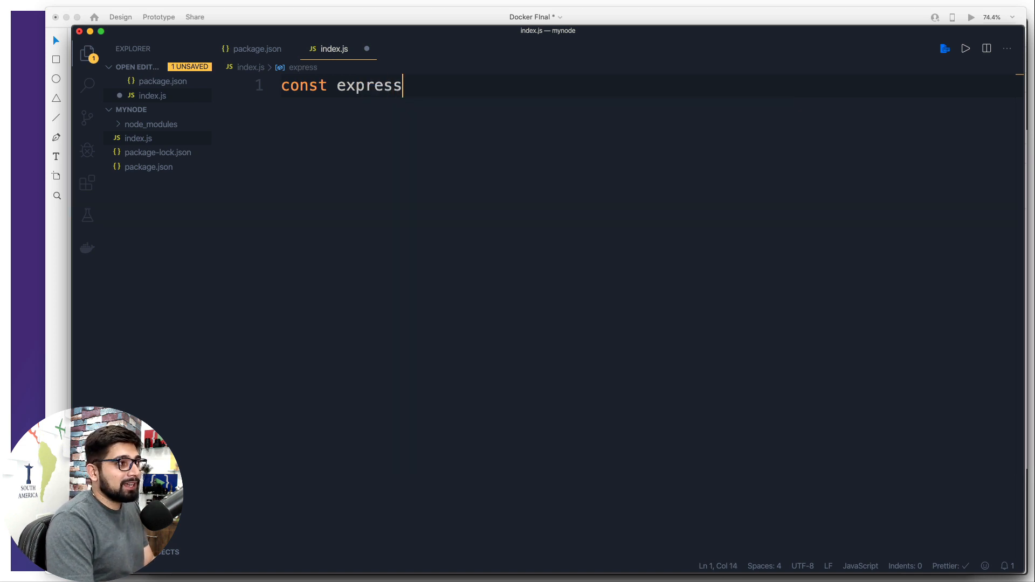
pyautogui.write('= require(')
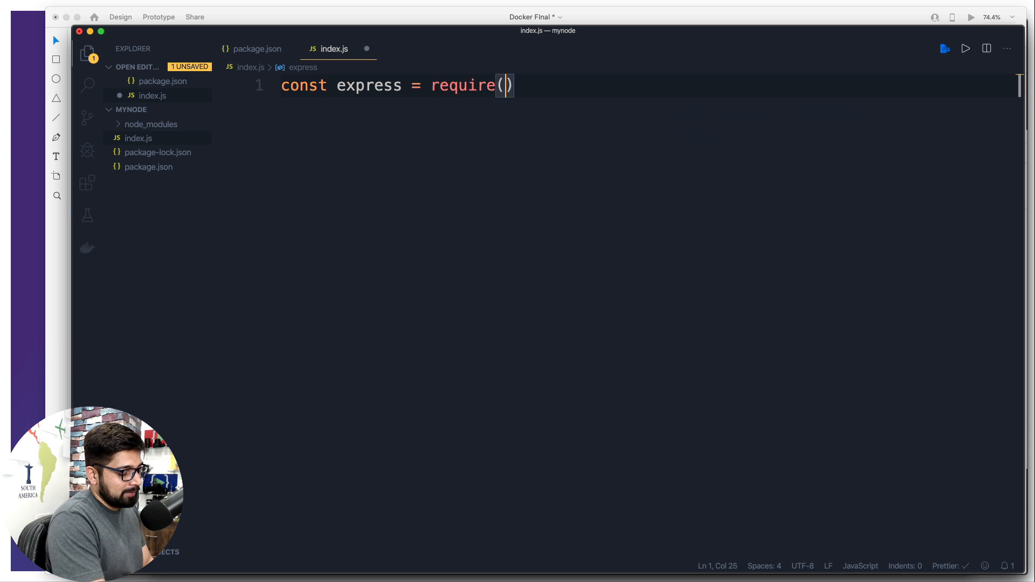
pyautogui.write('"')
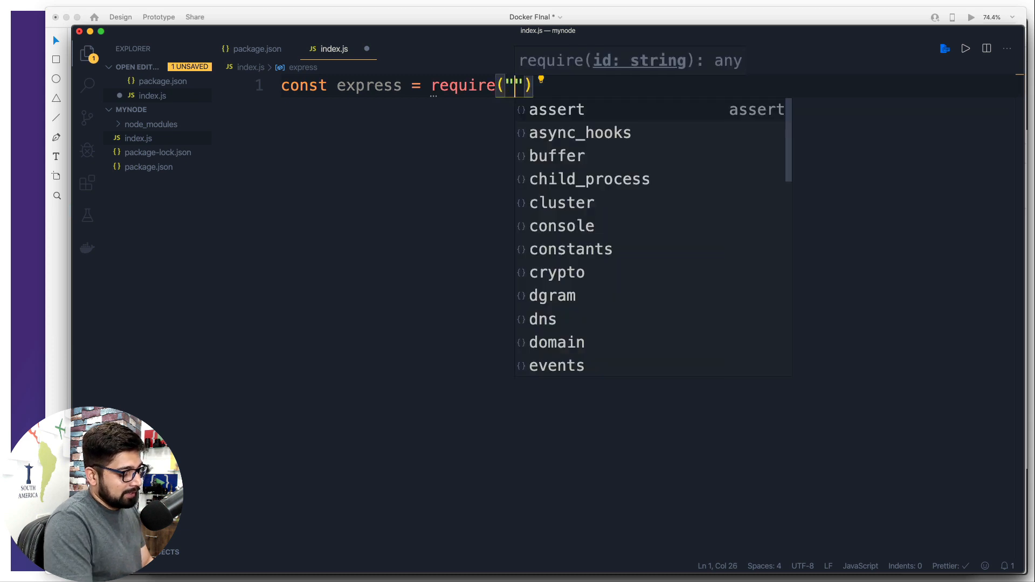
pyautogui.write('express')
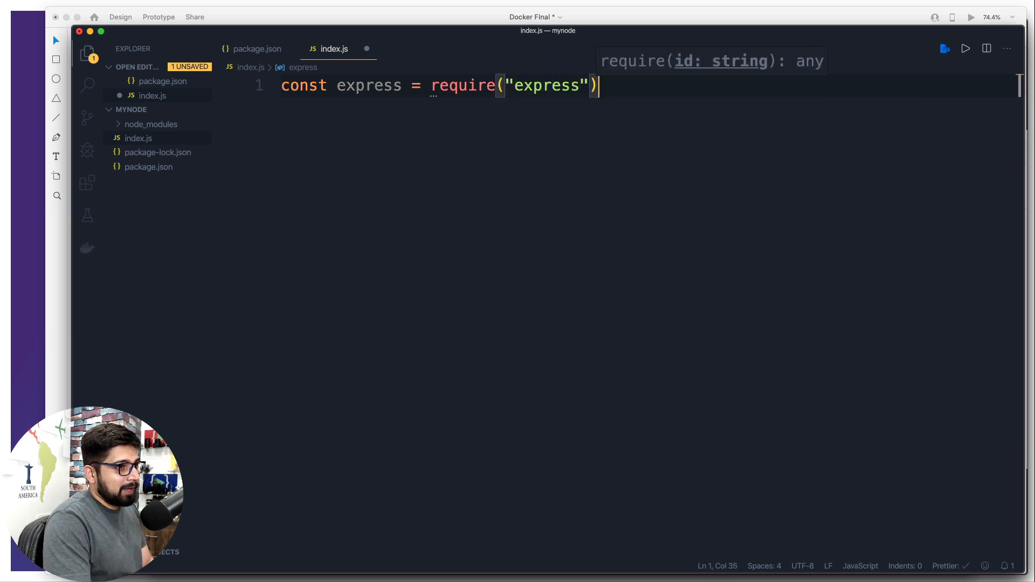
pyautogui.write(';')
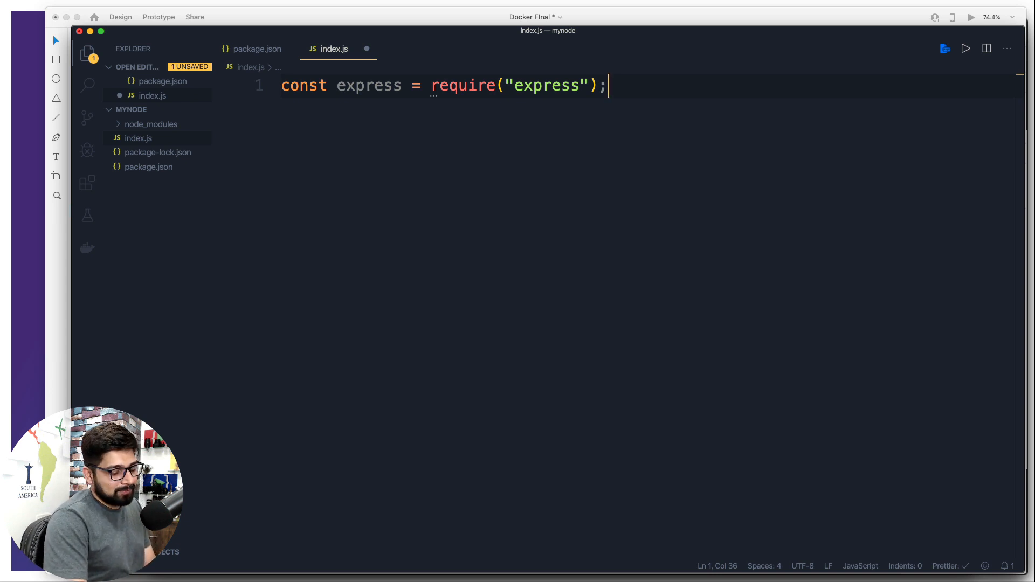
pyautogui.press('enter')
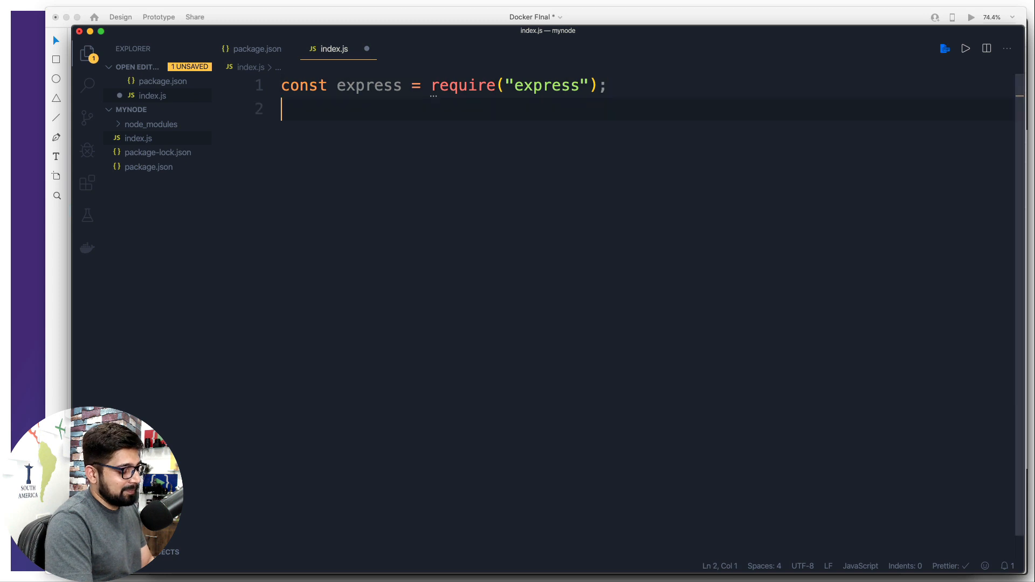
# Add const app = express(); followed by blank lines.
pyautogui.write('const app')
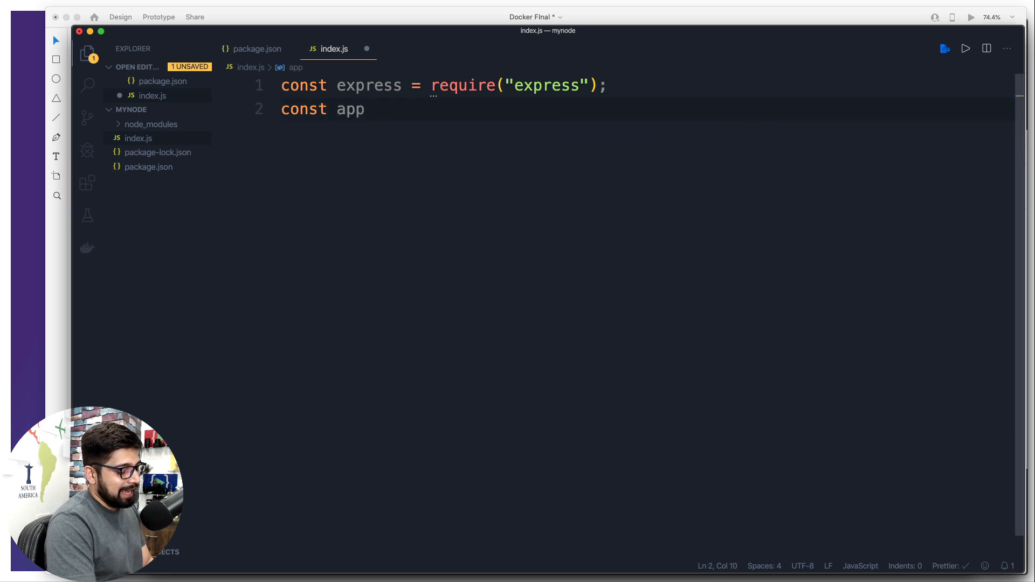
pyautogui.write('= e')
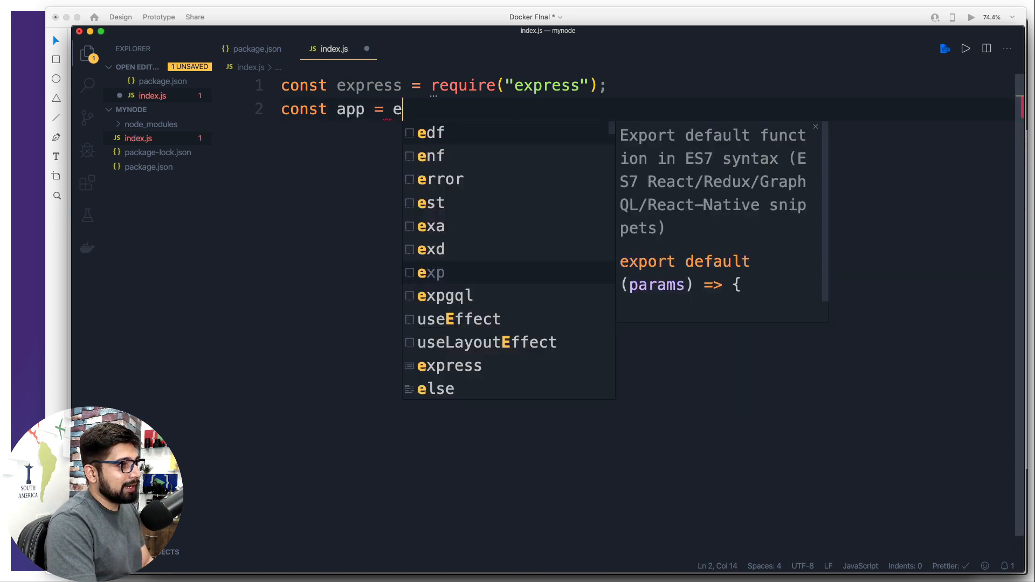
pyautogui.write('xpress')
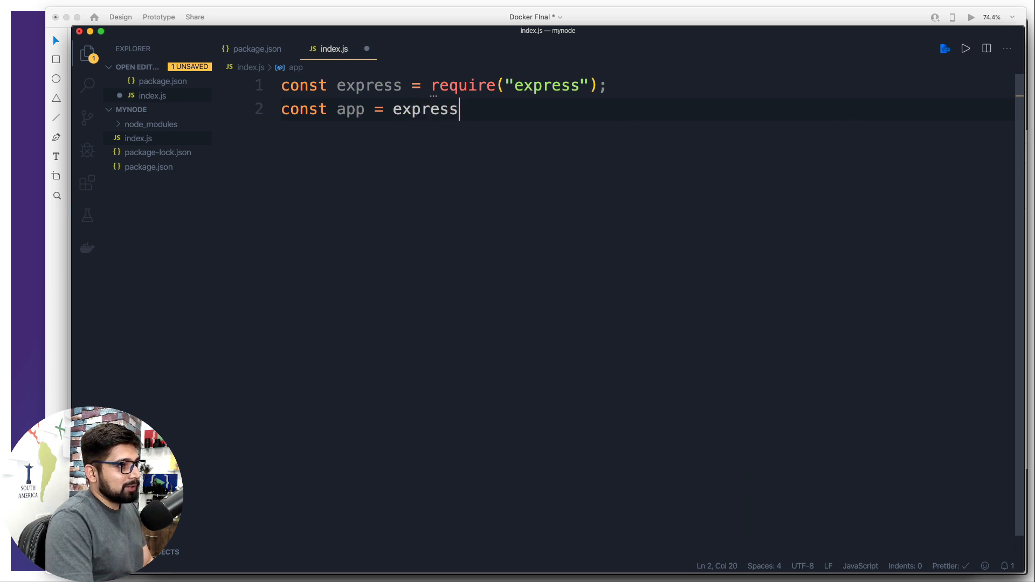
pyautogui.write('();')
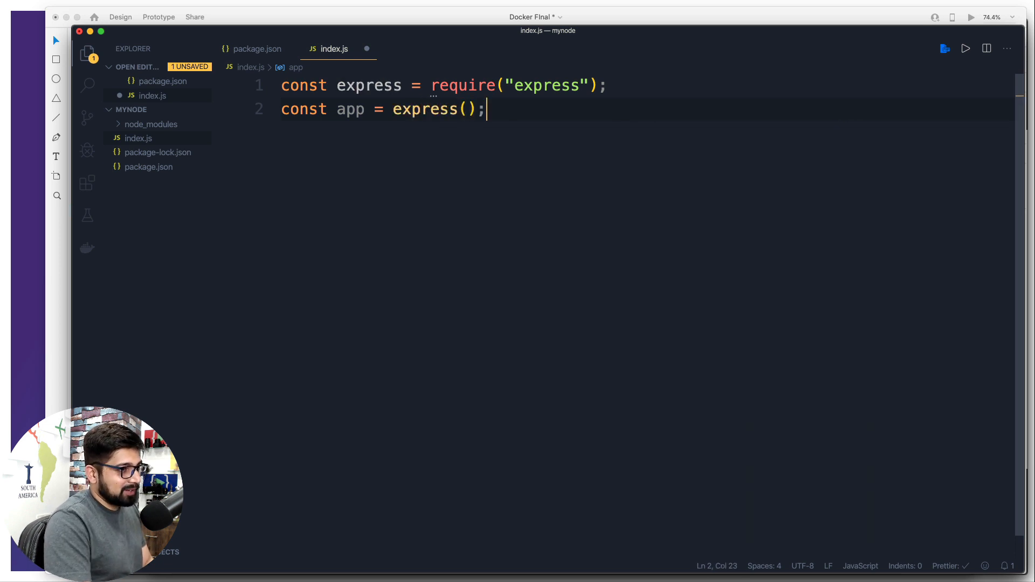
pyautogui.press('enter')
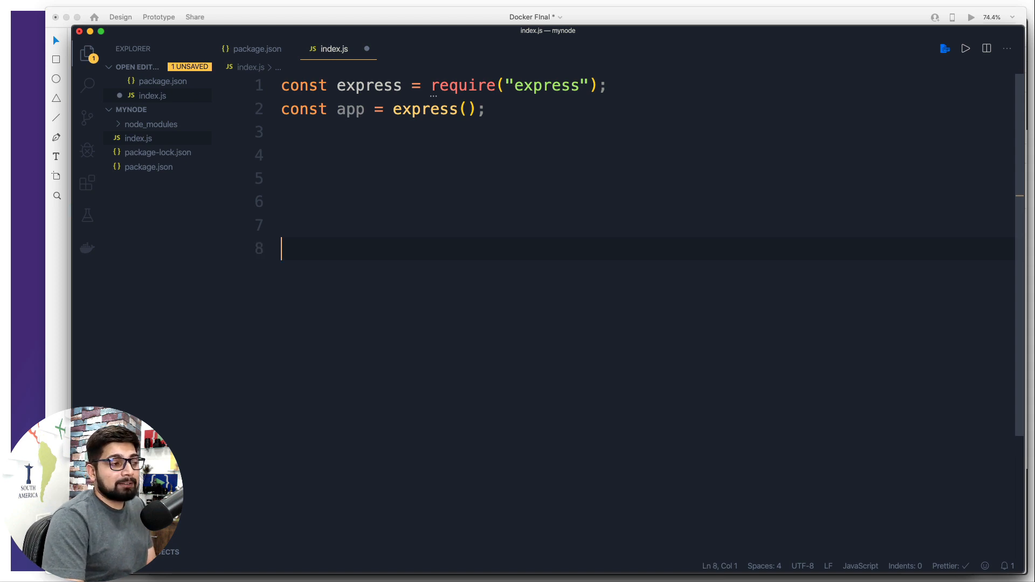
# On line 9, write app.listen() with 8000 as its port argument.
pyautogui.press('enter')
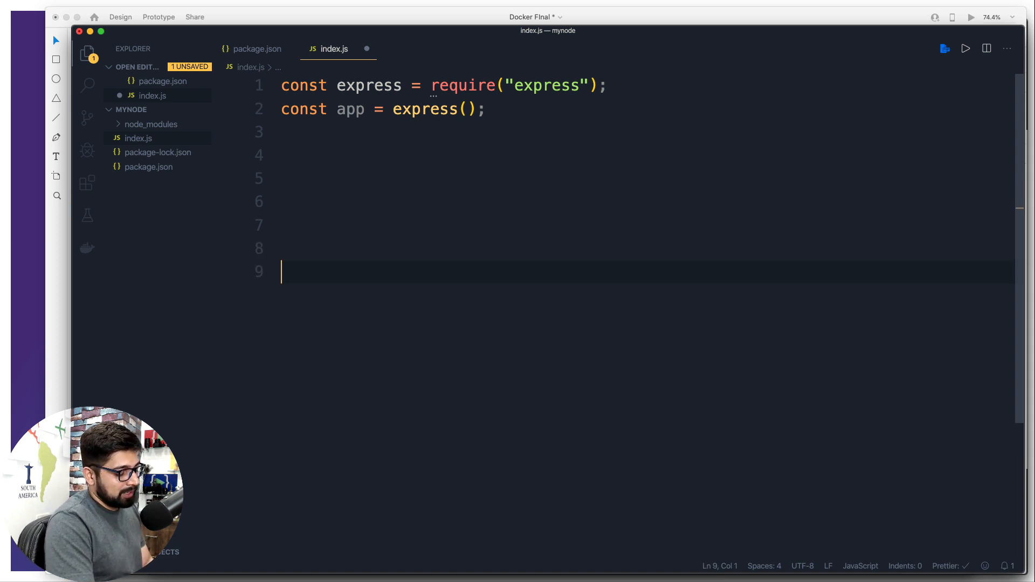
pyautogui.write('app')
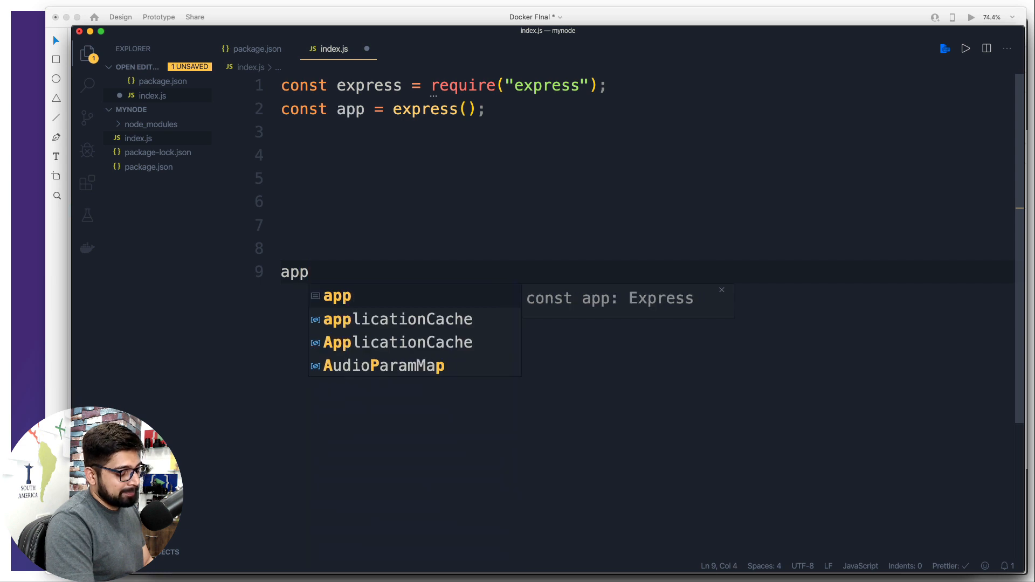
pyautogui.write('.listen')
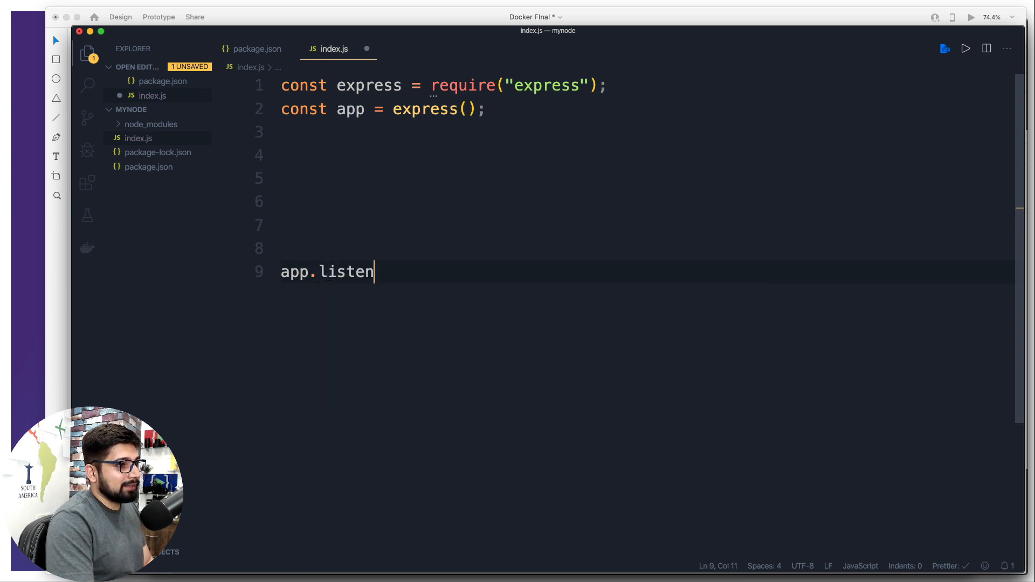
pyautogui.click(362, 109)
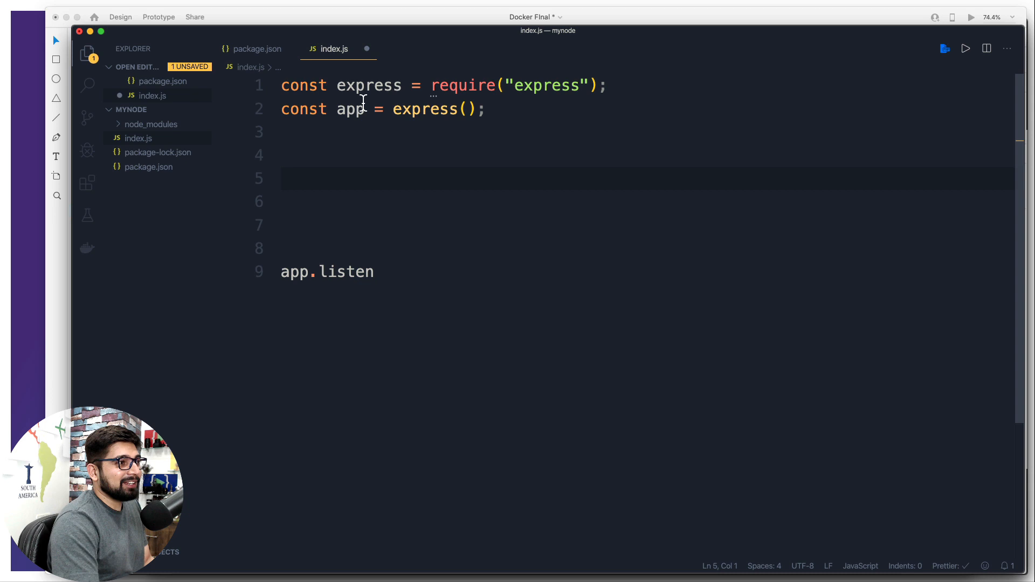
pyautogui.doubleClick(368, 86)
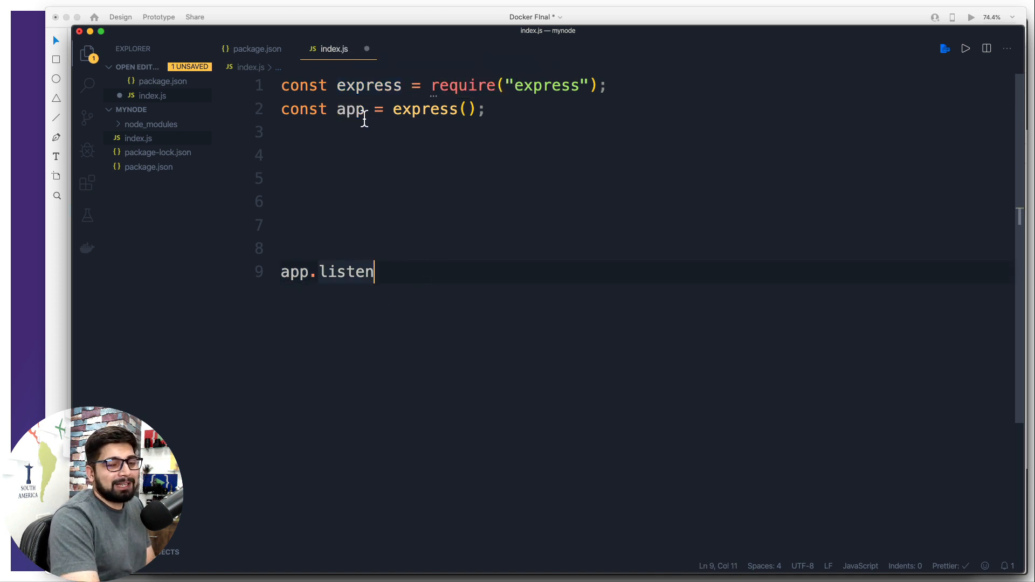
pyautogui.moveTo(408, 289)
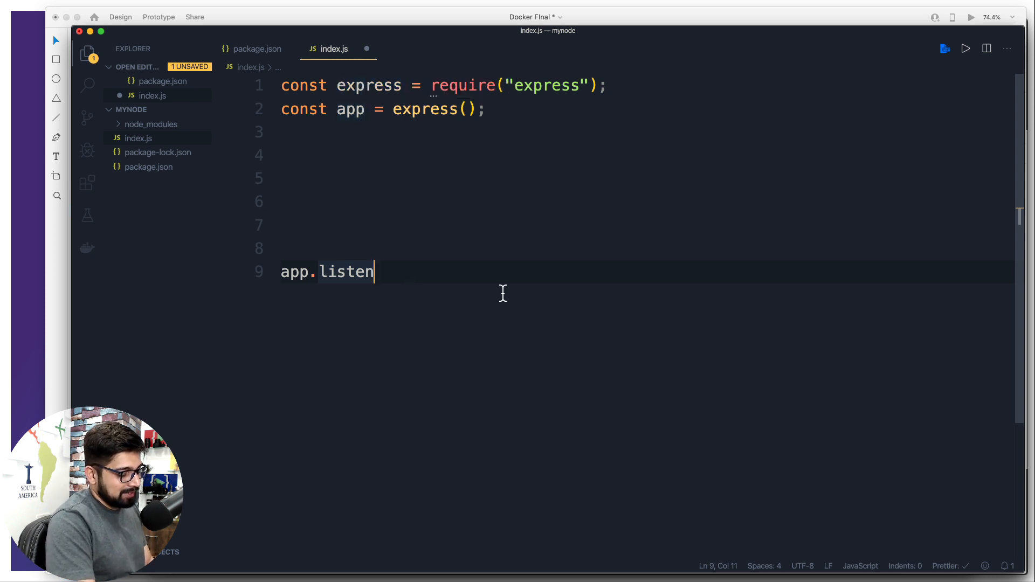
pyautogui.write('()')
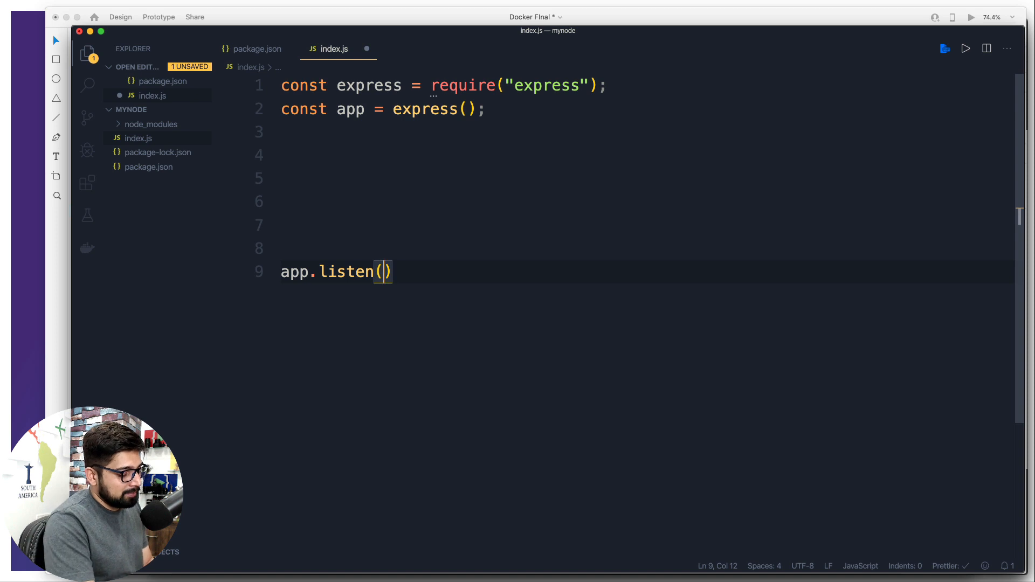
pyautogui.write('8000,')
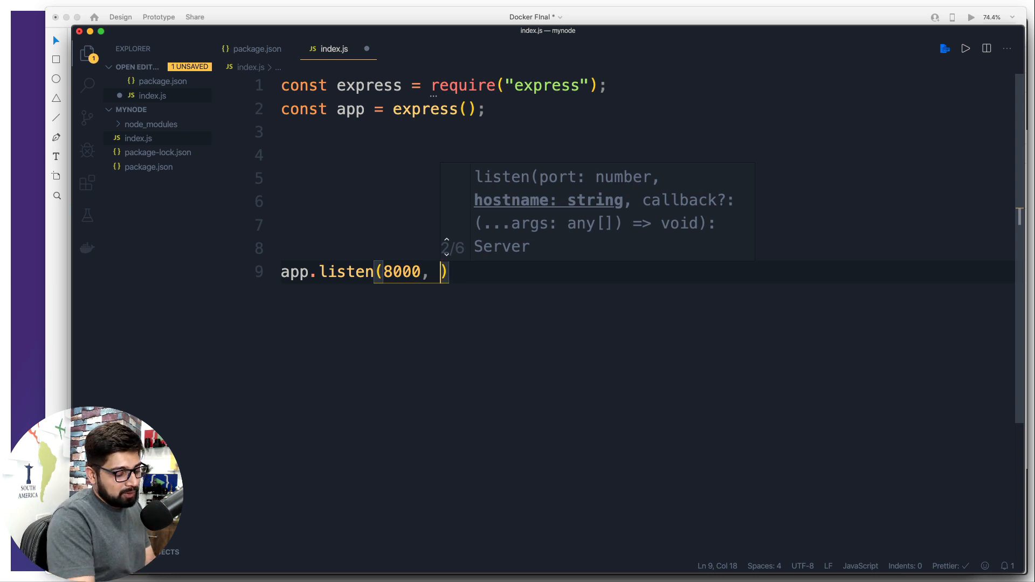
# Give app.listen an arrow callback logging "App is running at 8000", and begin 'app' on line 5.
pyautogui.write('(')
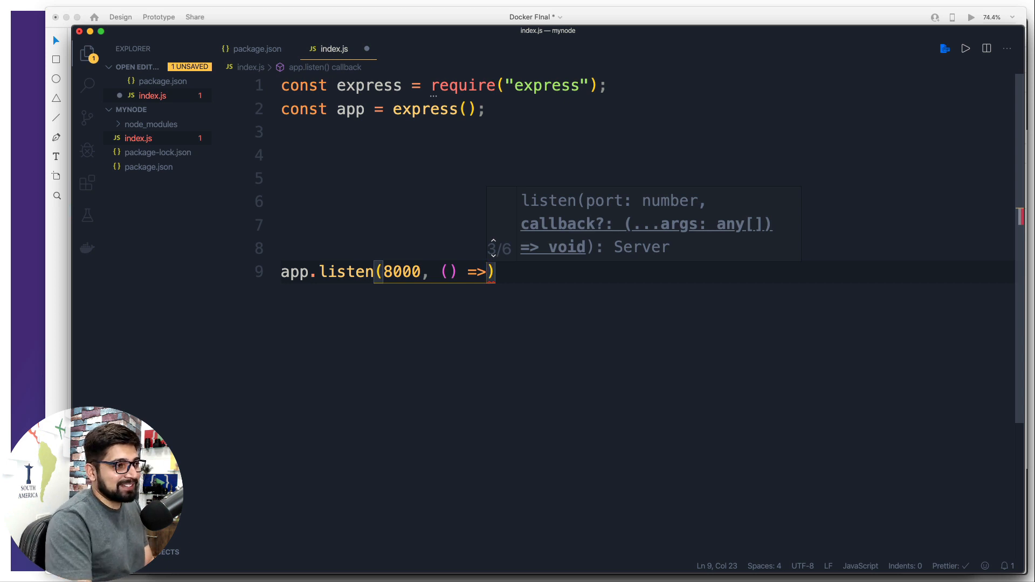
pyautogui.write('{')
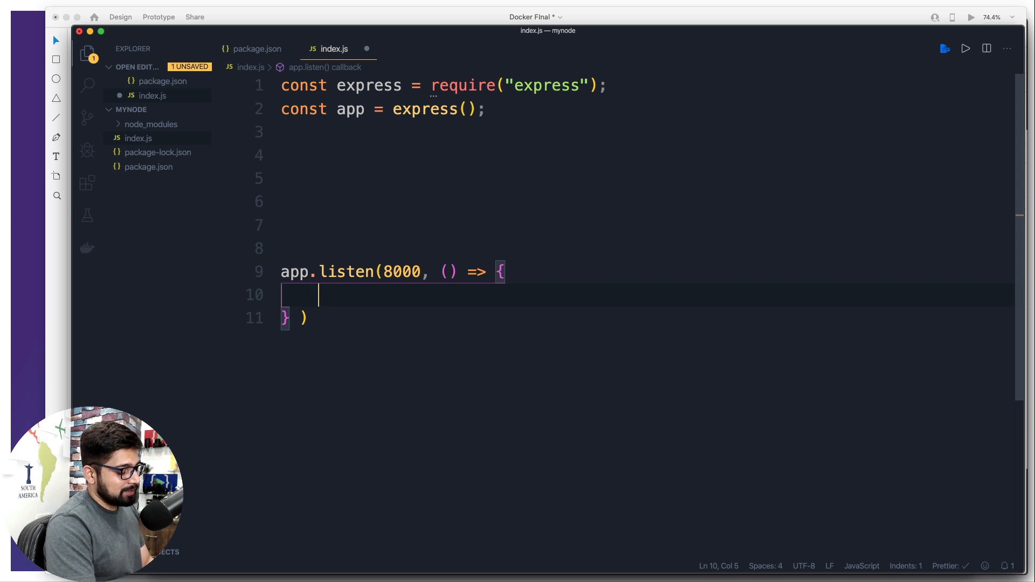
pyautogui.write('cons')
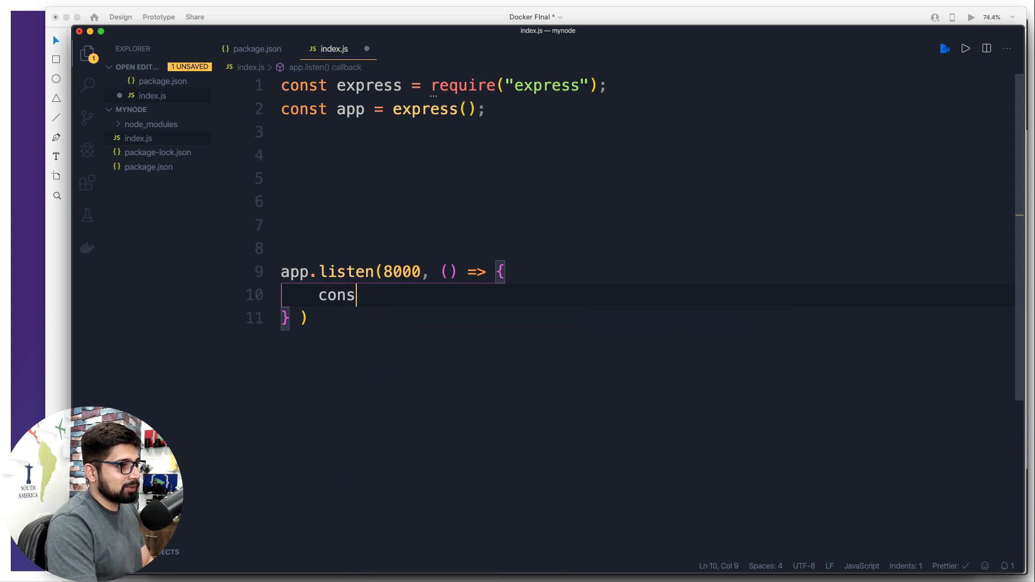
pyautogui.write('ole.log("App is running at')
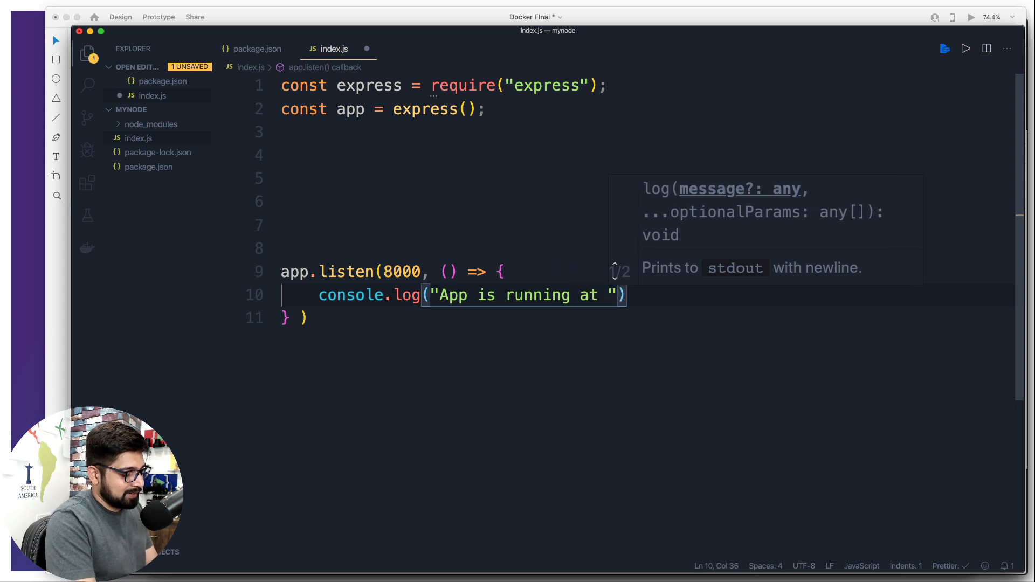
pyautogui.write('8000')
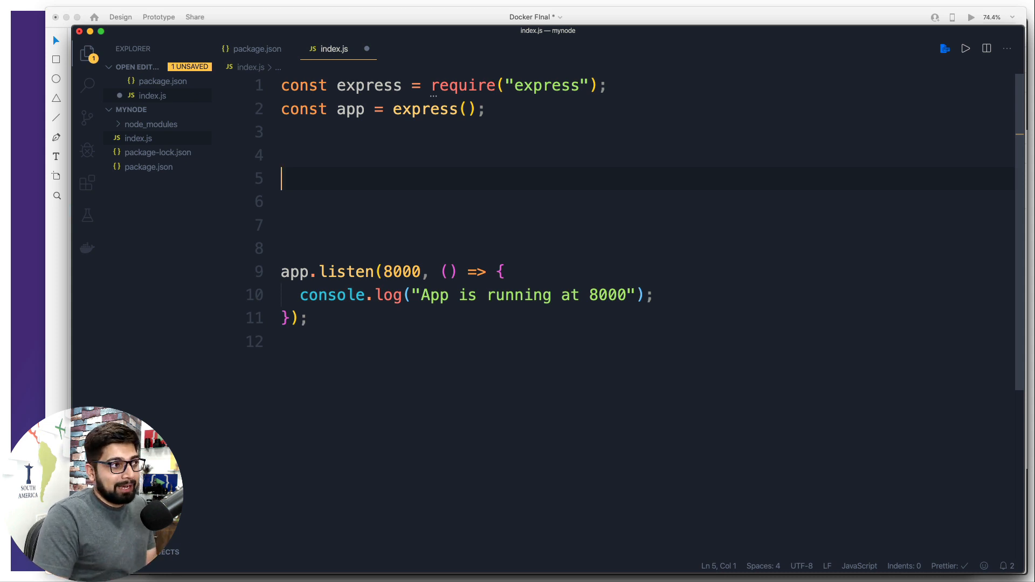
pyautogui.write('a')
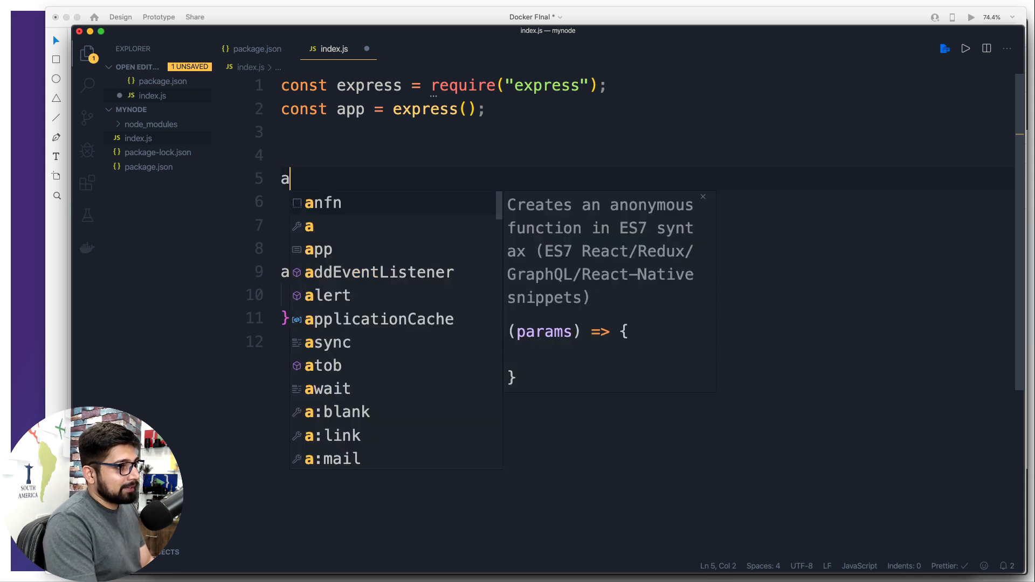
pyautogui.write('pp')
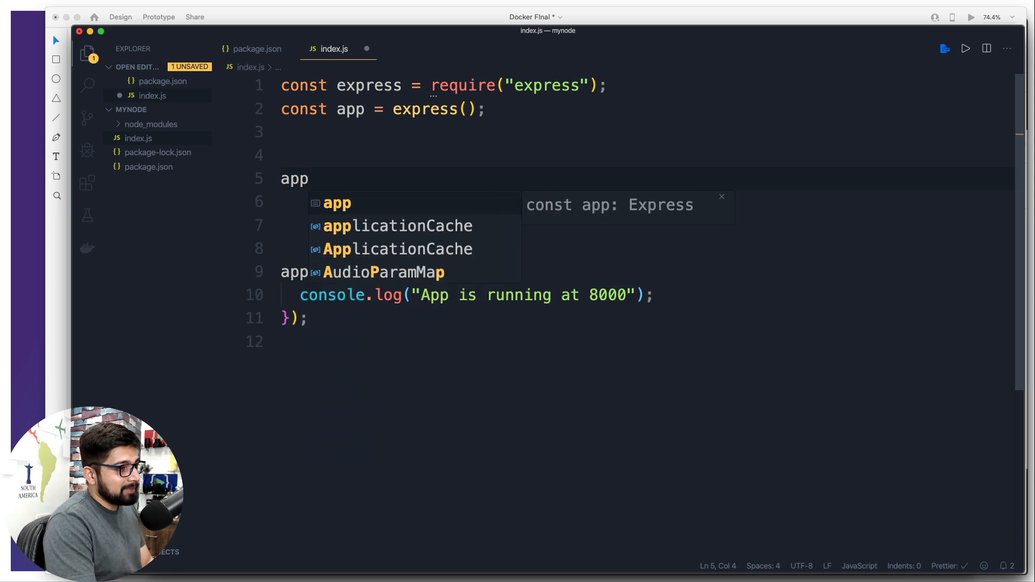
# Write app.get("/", (req, res) => {}) with the handler body expanded but empty.
pyautogui.write('.get(')
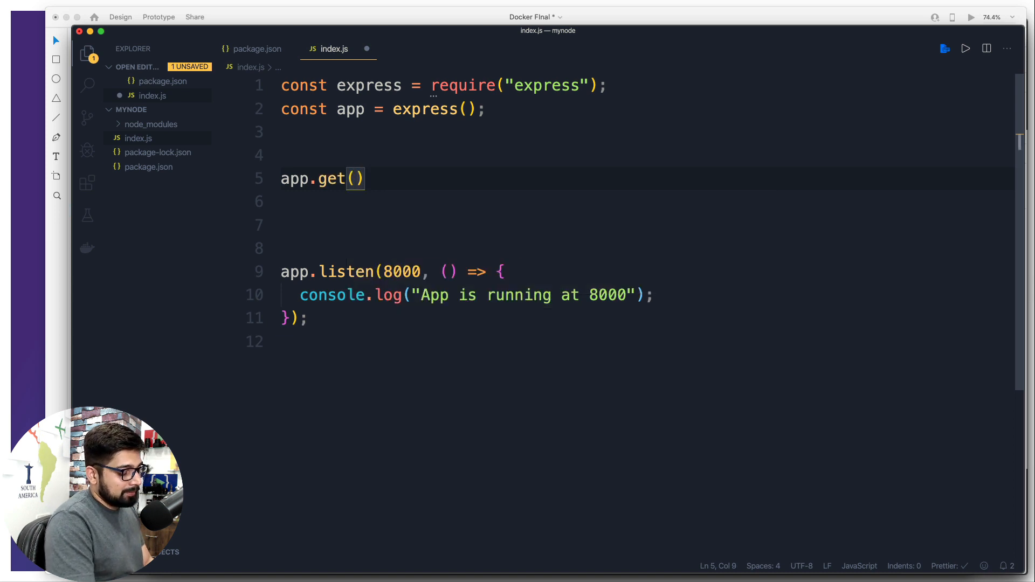
pyautogui.write('"/" (')
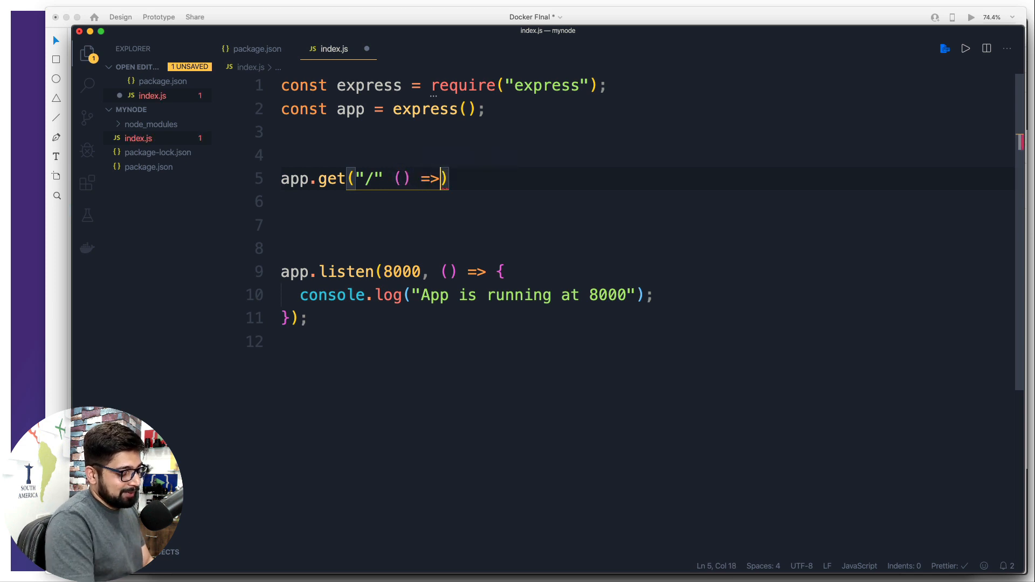
pyautogui.write('{}')
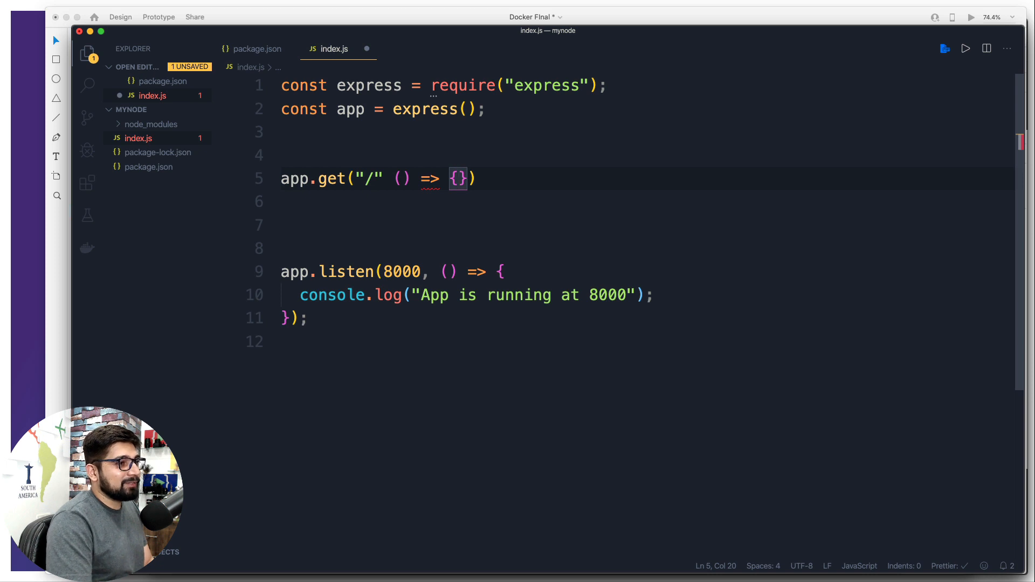
pyautogui.press('enter')
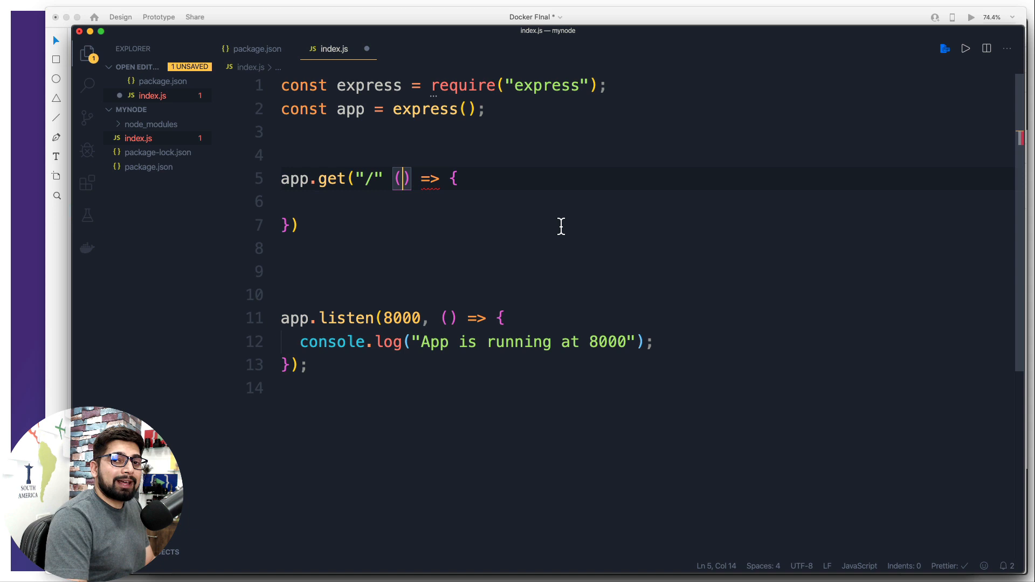
pyautogui.write('req, res')
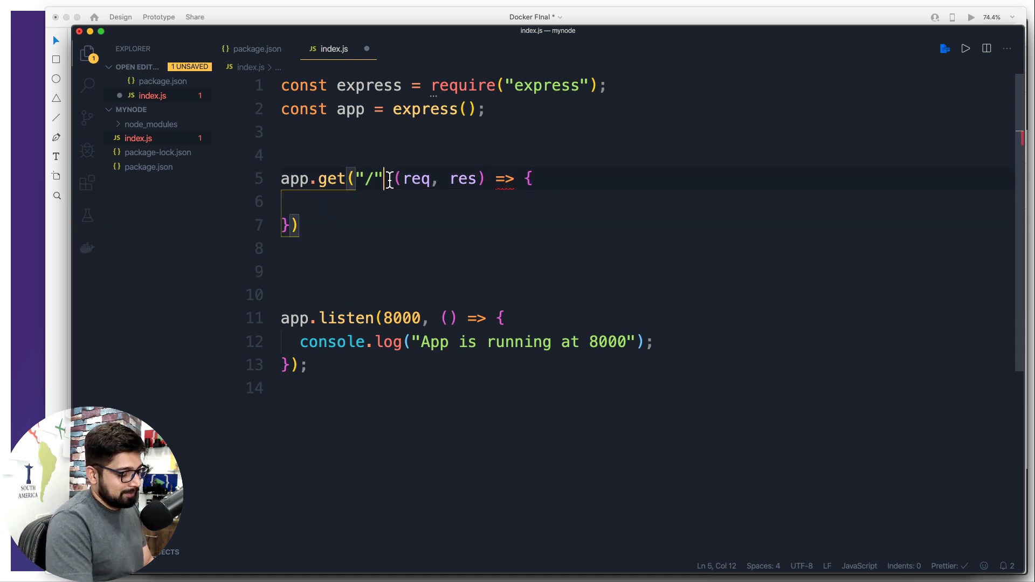
pyautogui.write(',')
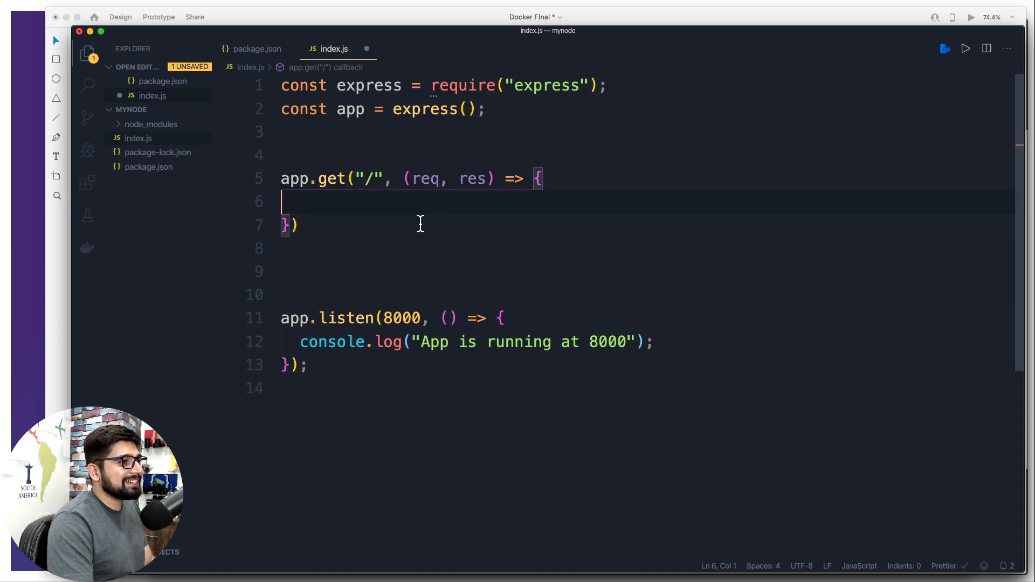
# Make the handler call res.send("<h1>Visiting Root</h1>") and save index.js.
pyautogui.press('Tab')
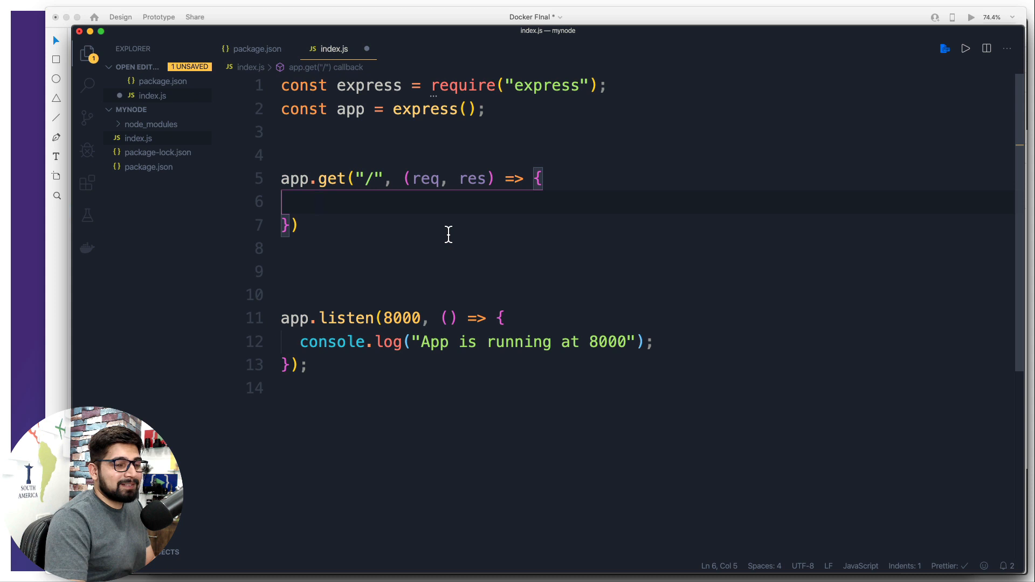
pyautogui.write('res')
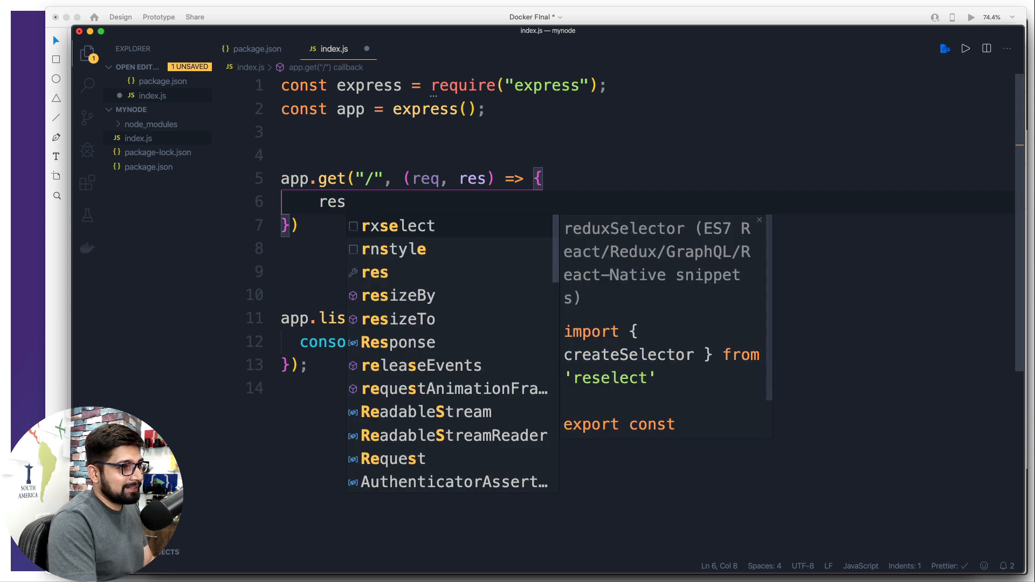
pyautogui.write('.send(')
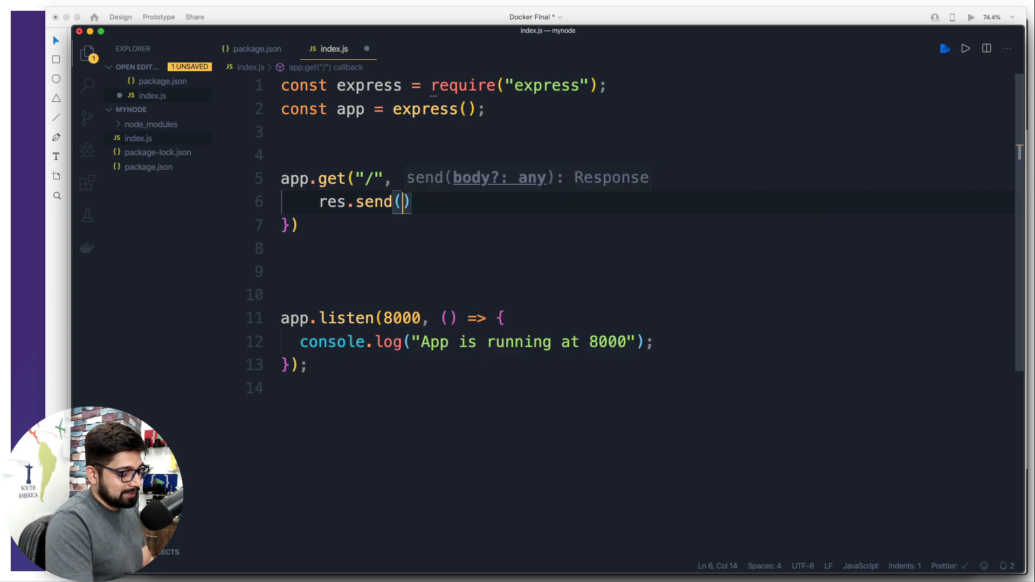
pyautogui.write('"<')
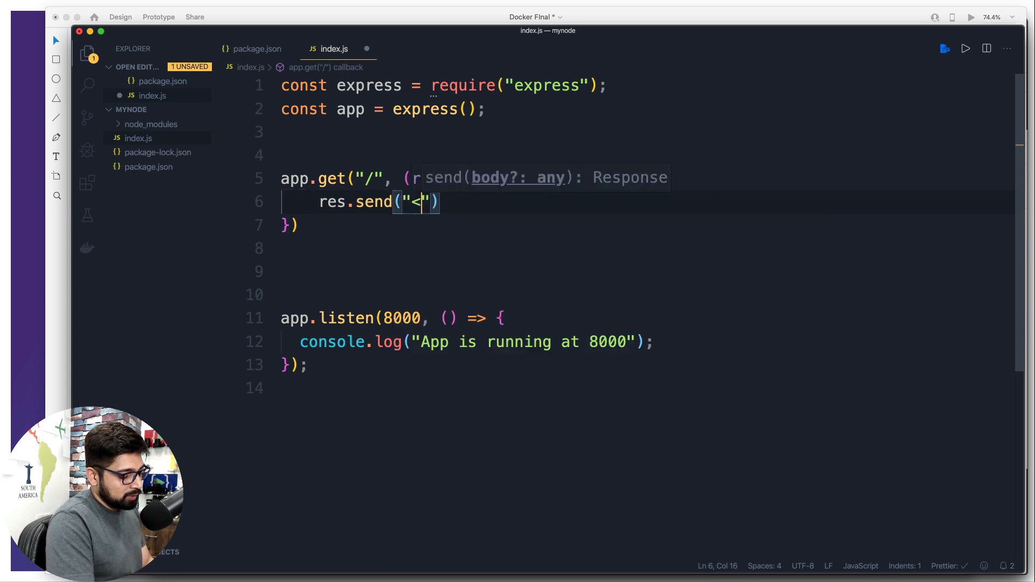
pyautogui.write('h1>')
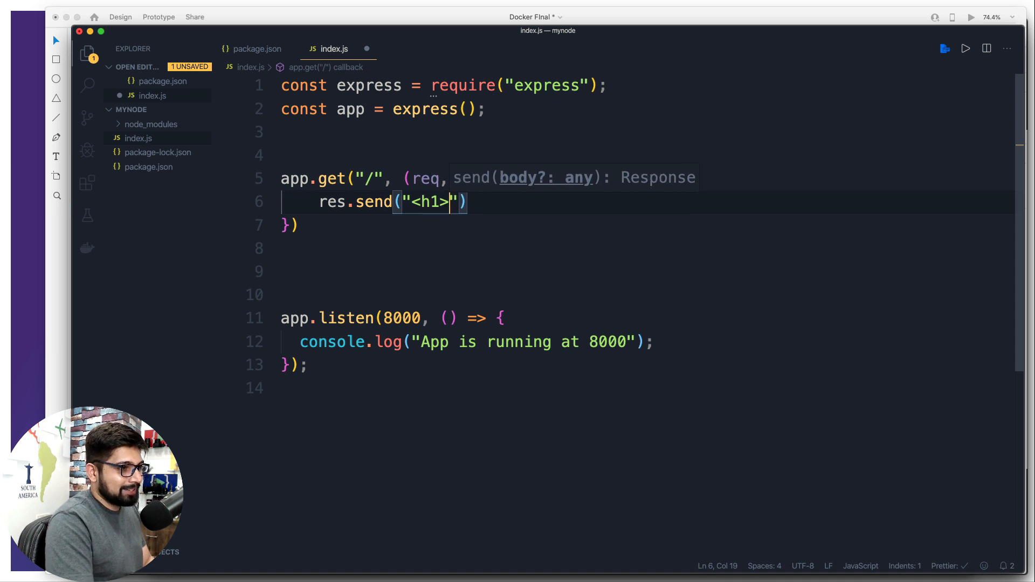
pyautogui.write('</')
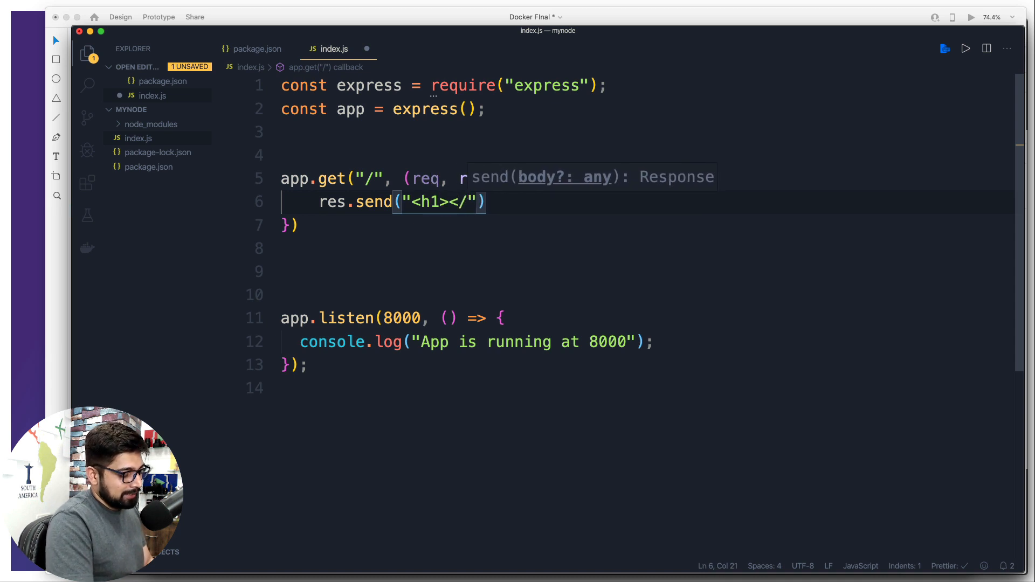
pyautogui.write('h1')
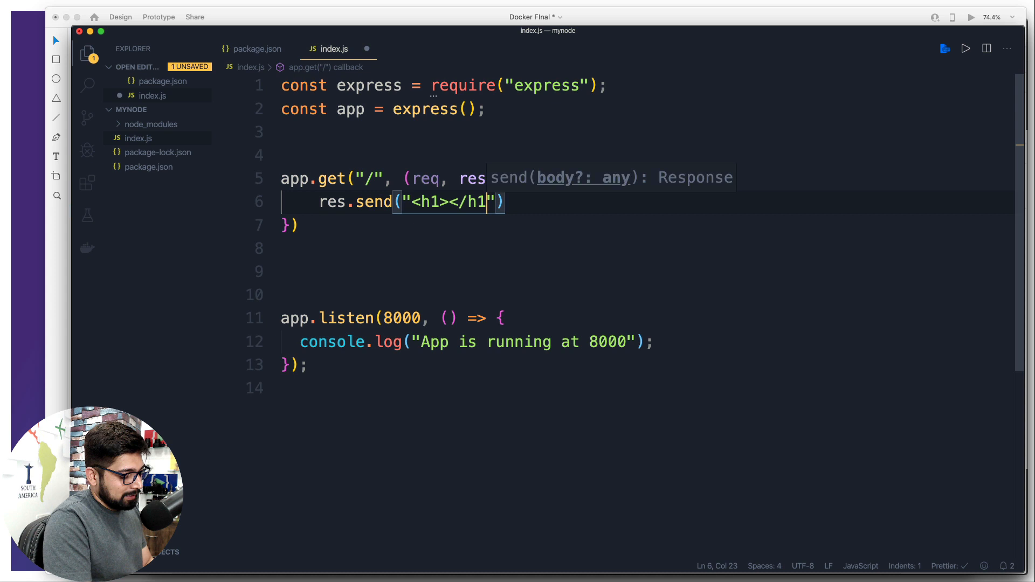
pyautogui.write('>')
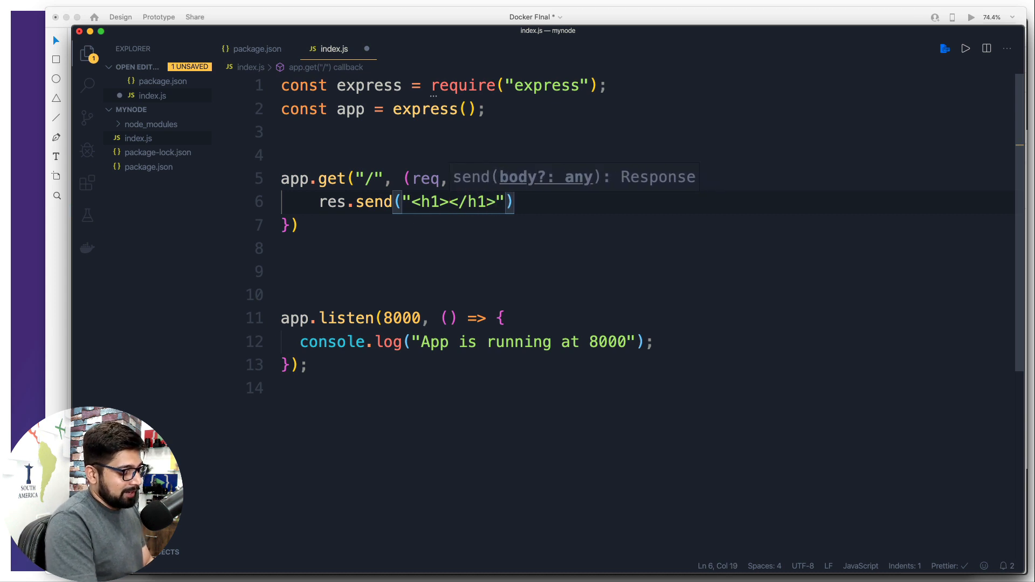
pyautogui.write('R')
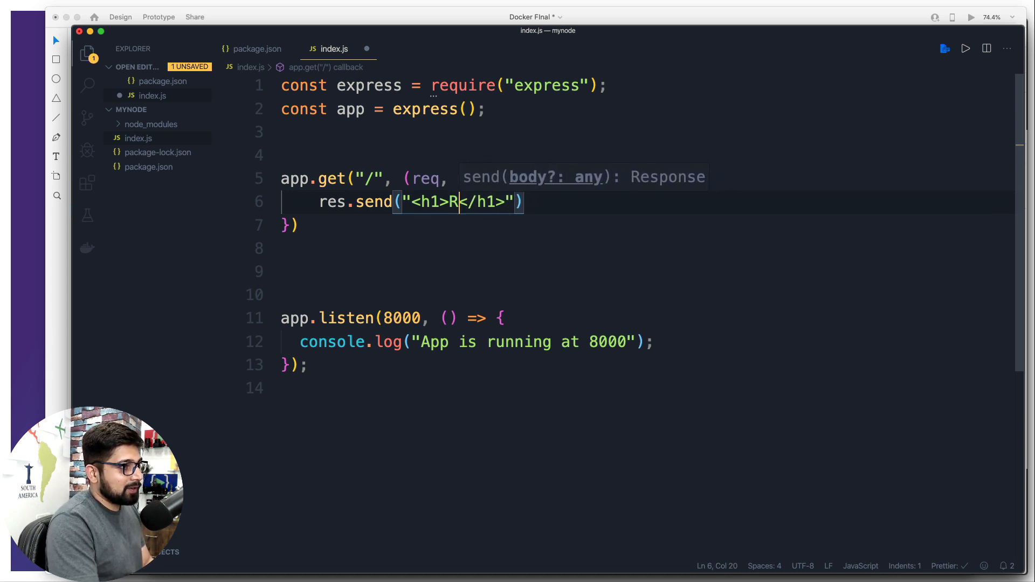
pyautogui.write('isiting')
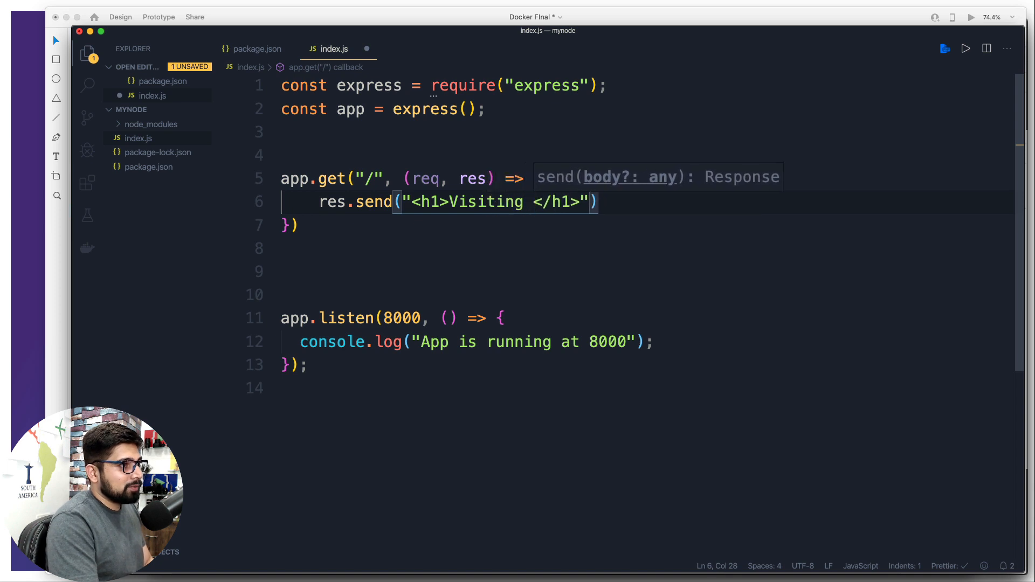
pyautogui.write('Root')
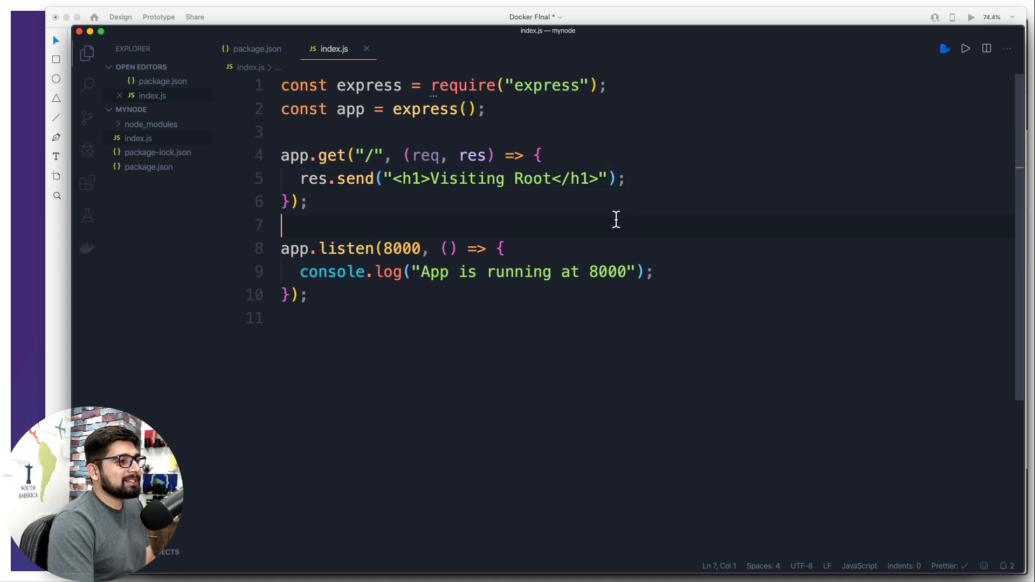
pyautogui.moveTo(689, 345)
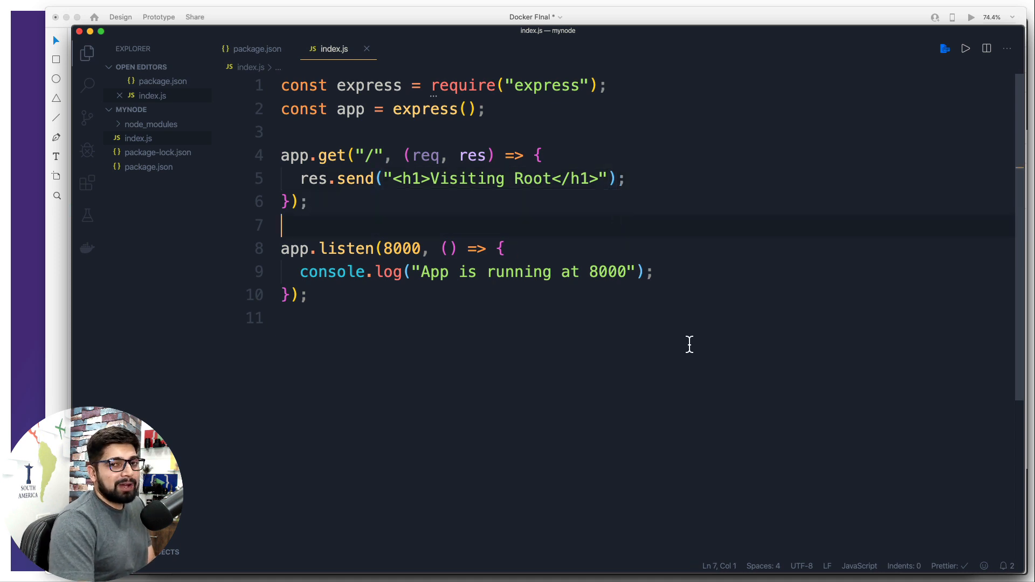
pyautogui.moveTo(204, 173)
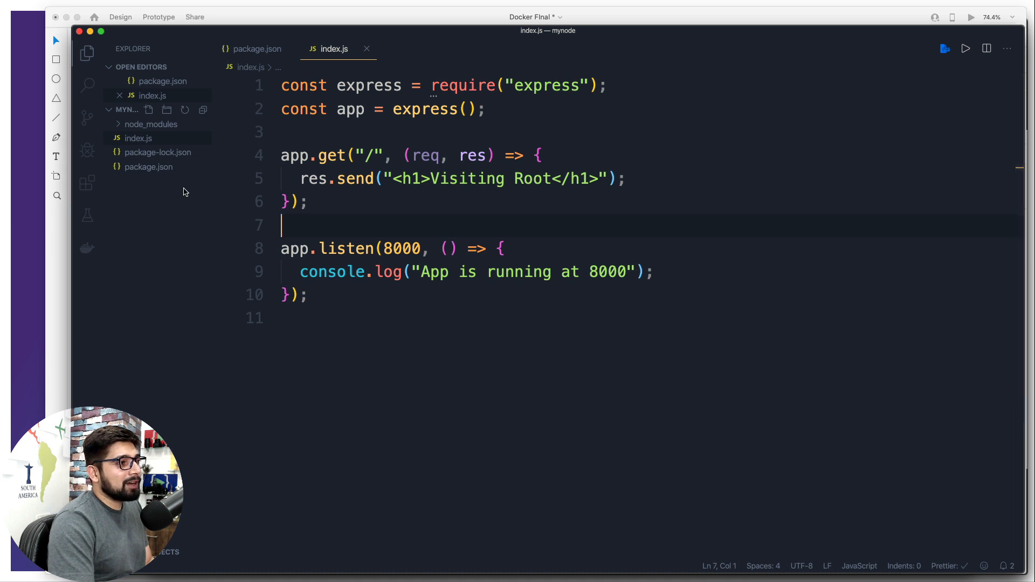
pyautogui.moveTo(170, 170)
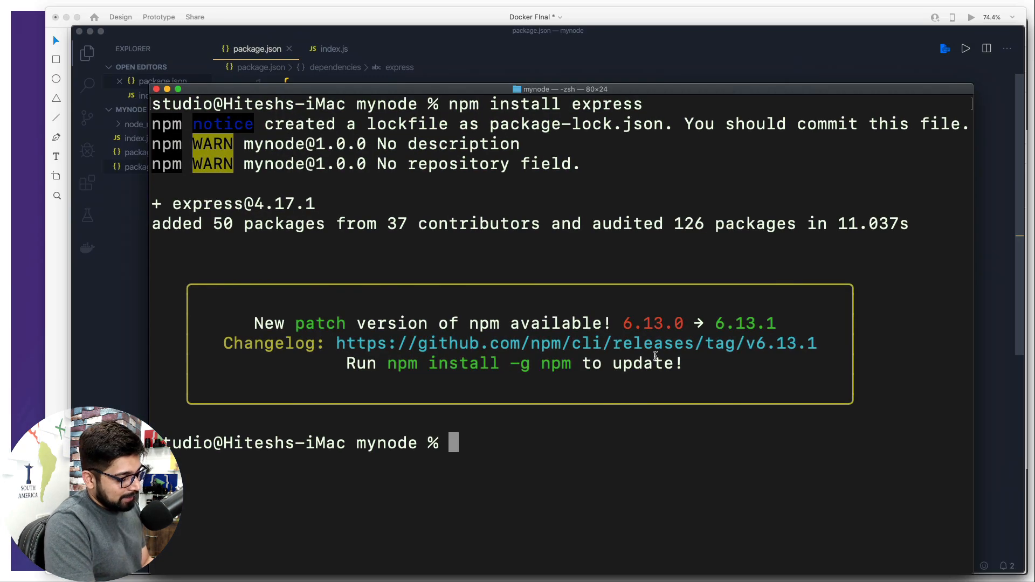
# Run ls, then npm start in the mynode folder to launch the app.
pyautogui.write('ls')
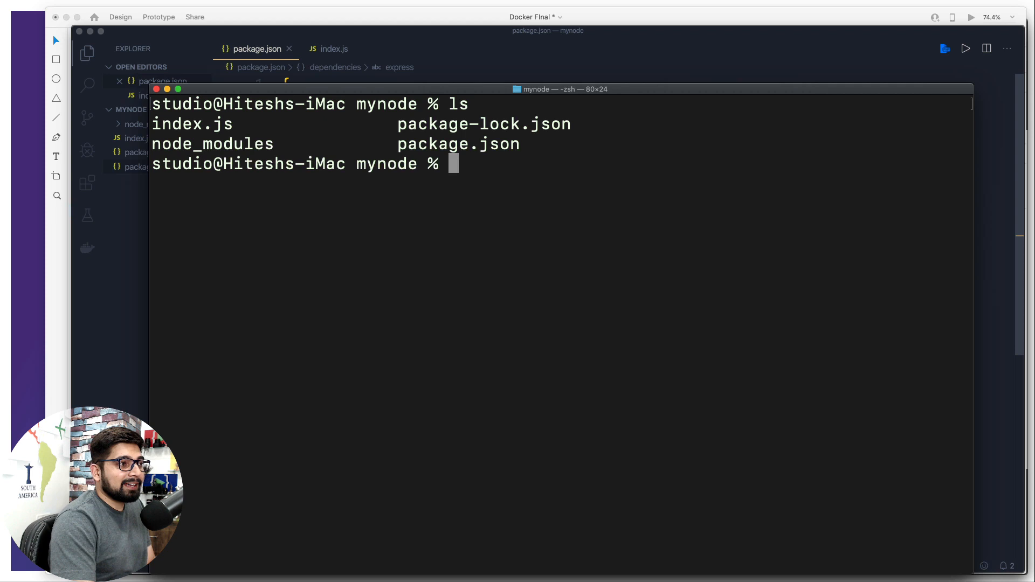
pyautogui.write('npm')
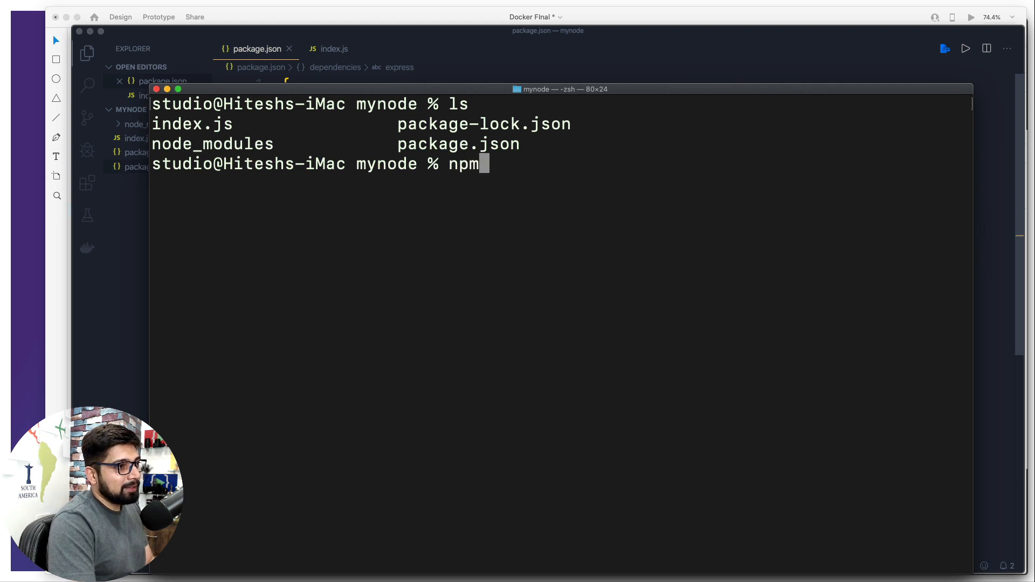
pyautogui.write('start')
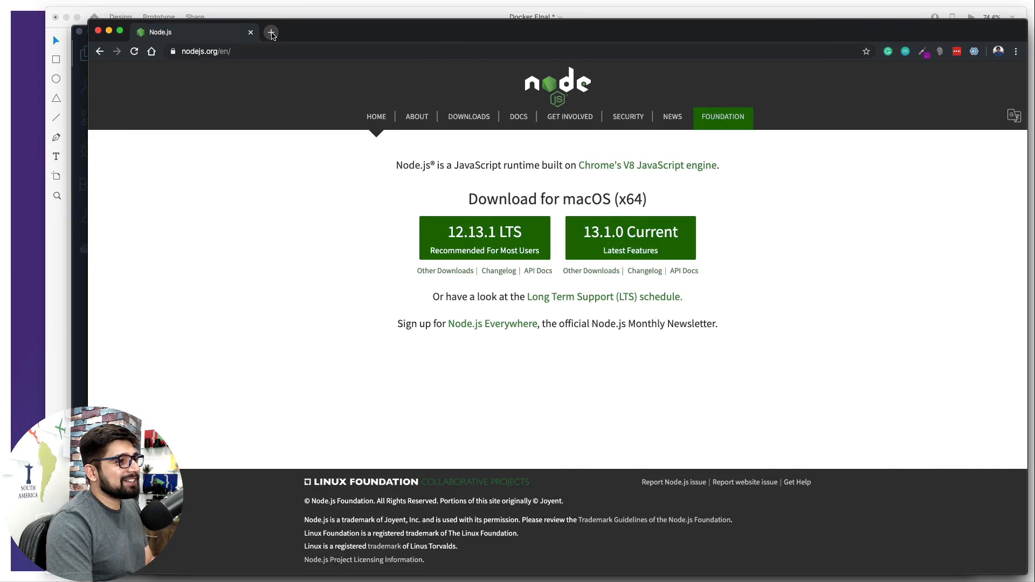
# Open a new Chrome tab and load localhost:8000.
pyautogui.click(270, 31)
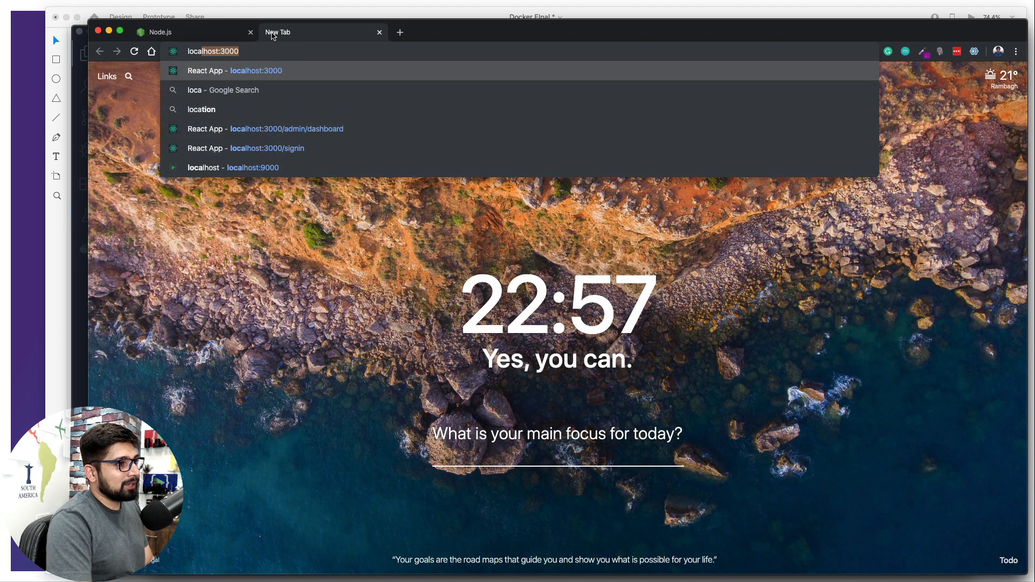
pyautogui.write('localhost:3000')
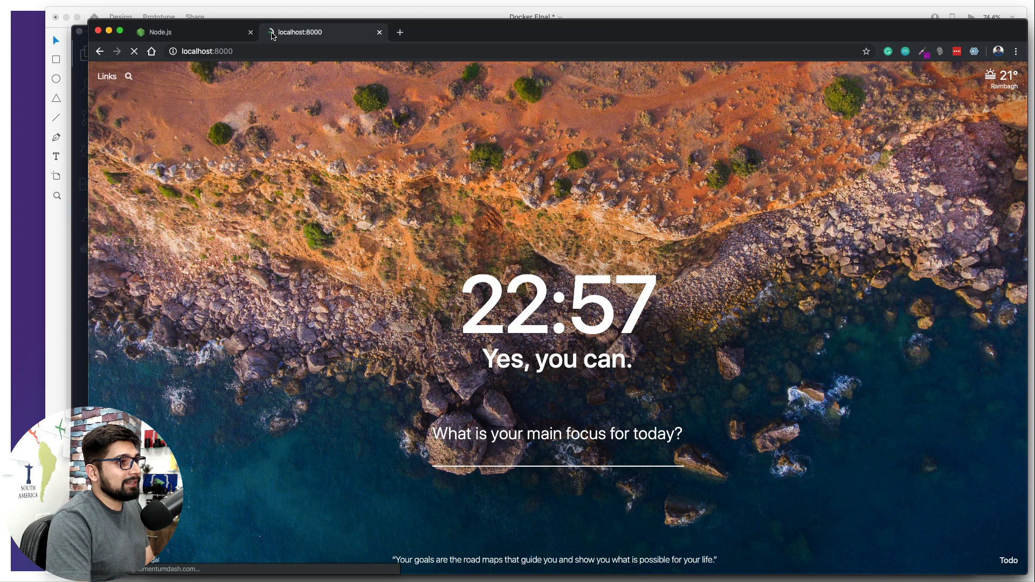
pyautogui.click(135, 51)
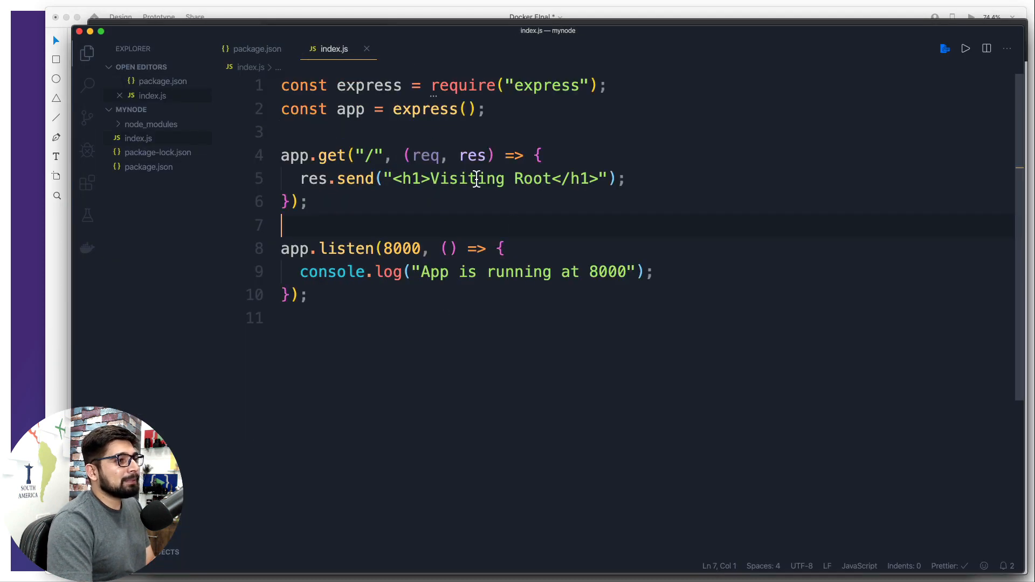
pyautogui.moveTo(427, 223)
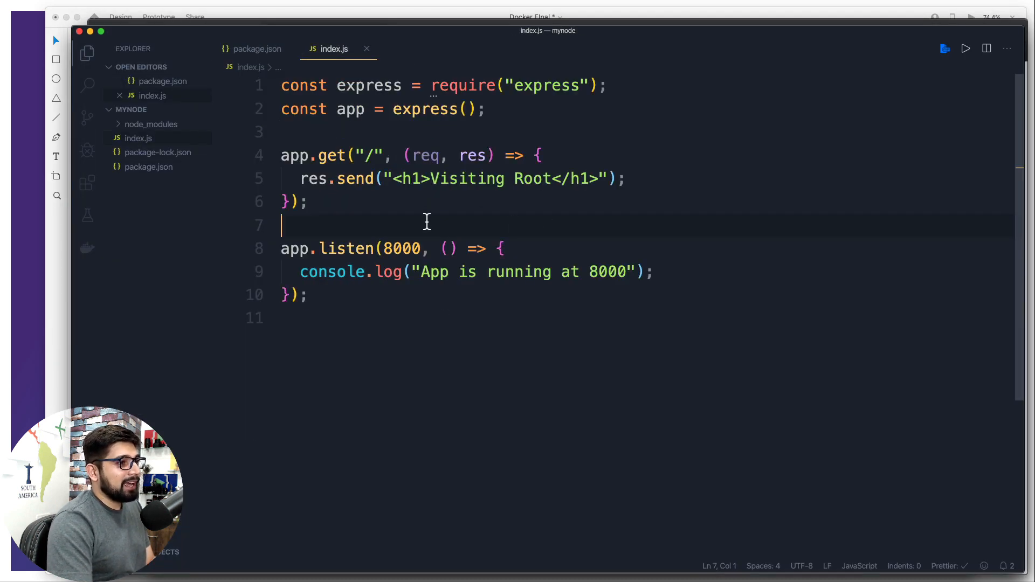
# Append '!!' to the Visiting Root heading in res.send.
pyautogui.press('enter')
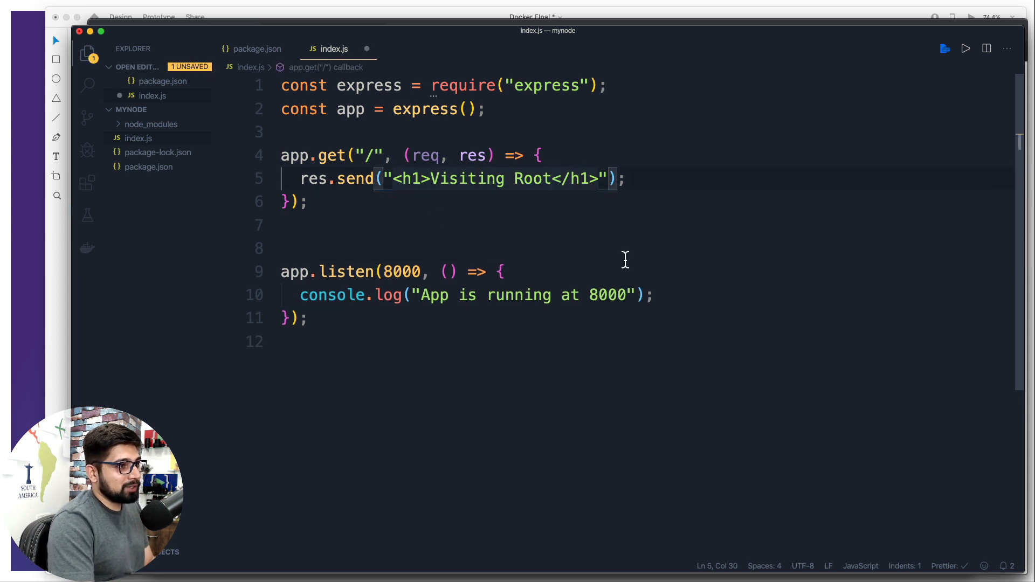
pyautogui.write('!!')
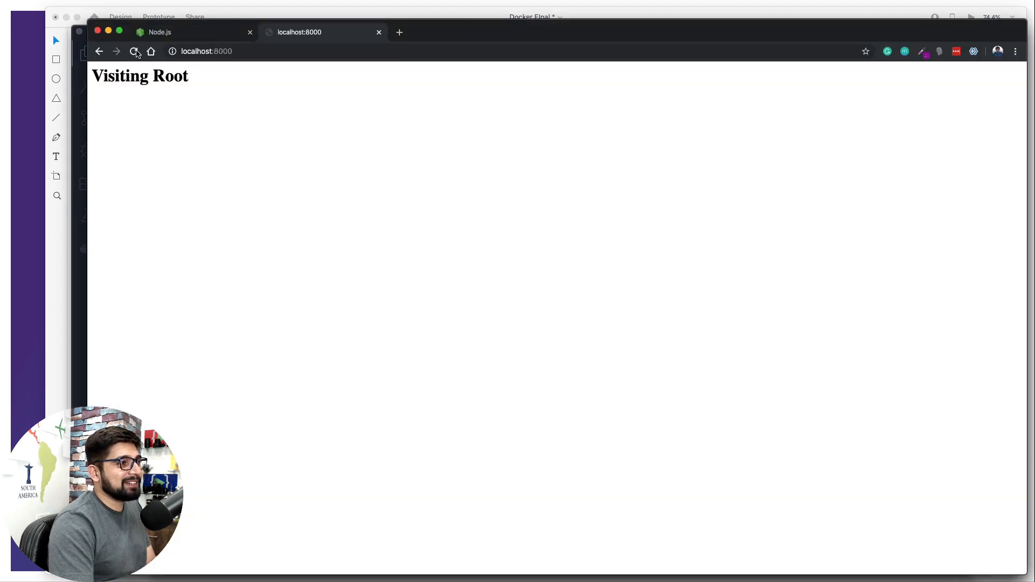
# Reload localhost:8000 to show the 'Visiting Root !!' heading.
pyautogui.click(133, 52)
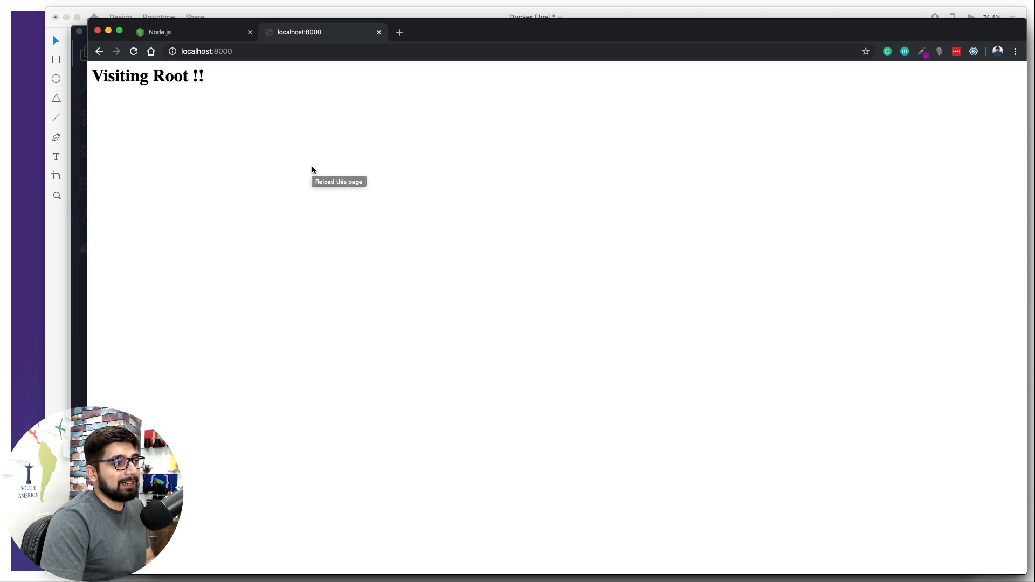
pyautogui.moveTo(94, 207)
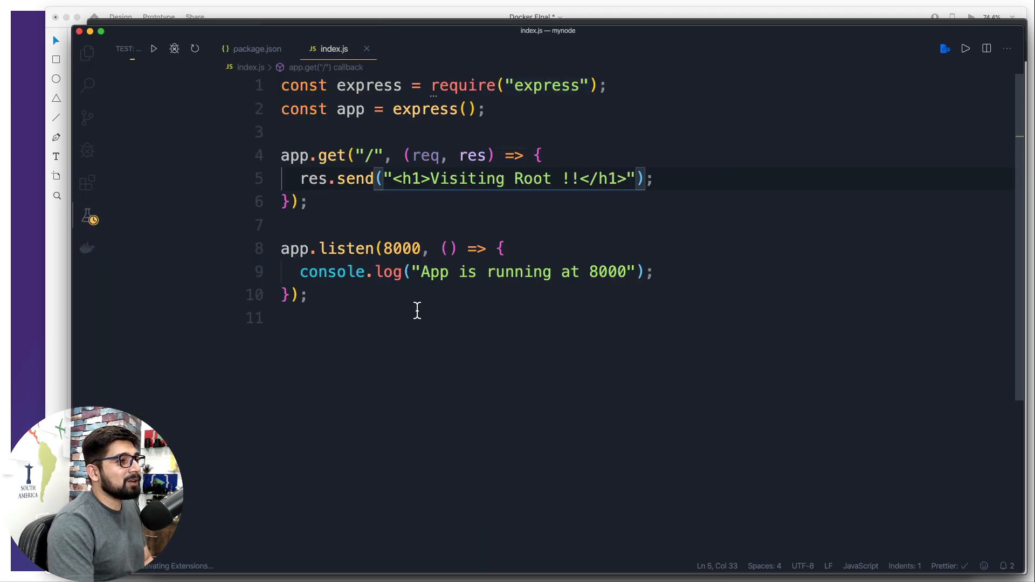
# Create a new file named 'Dockerfile' in the mynode project folder from the Explorer.
pyautogui.click(86, 53)
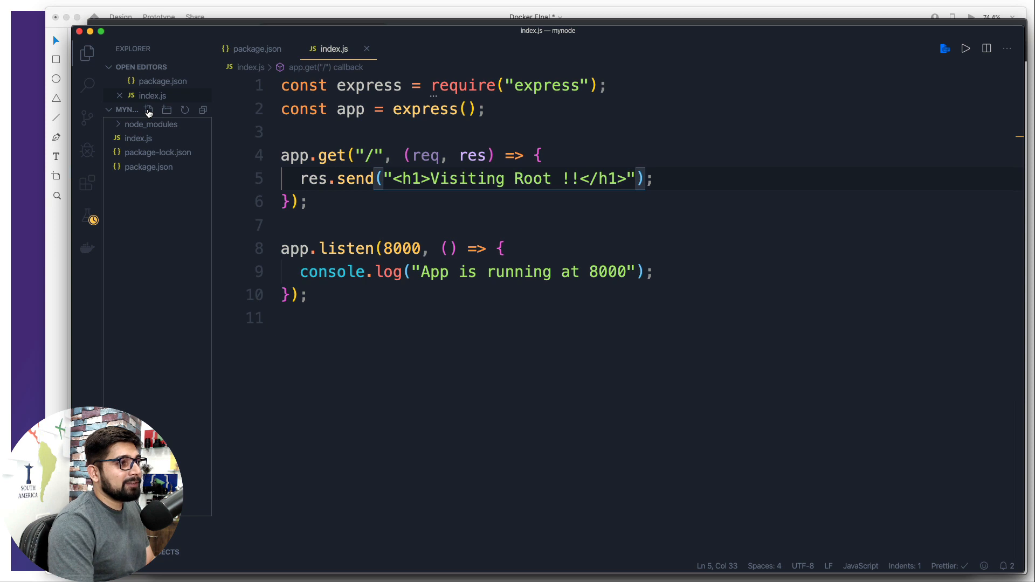
pyautogui.click(149, 109)
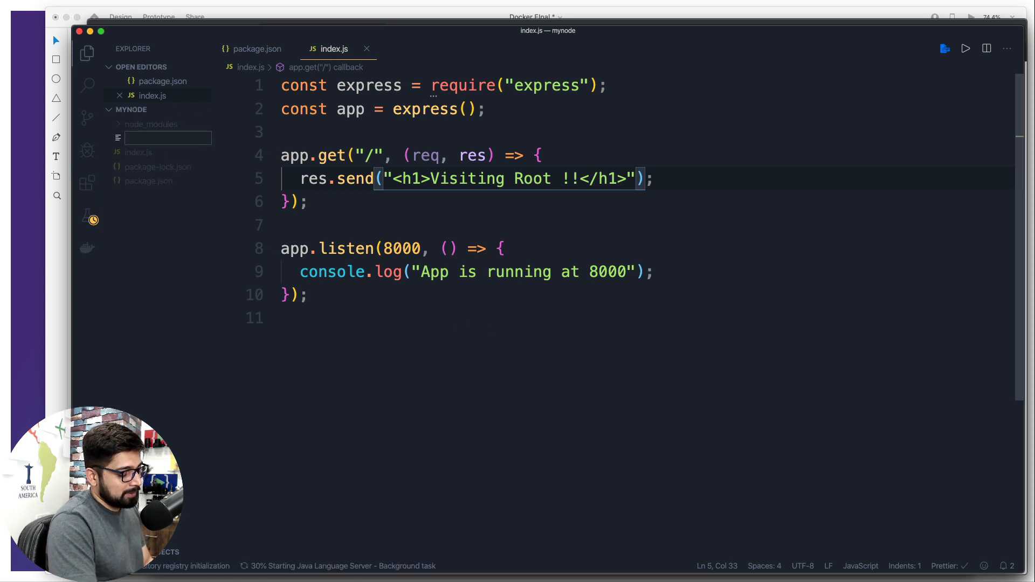
pyautogui.write('Dockerfile')
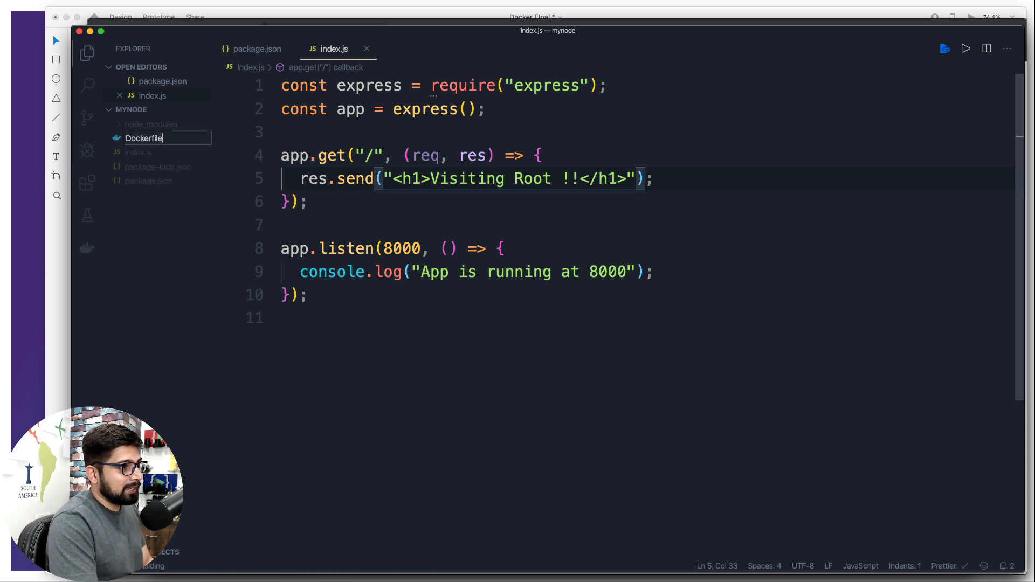
pyautogui.press('Enter')
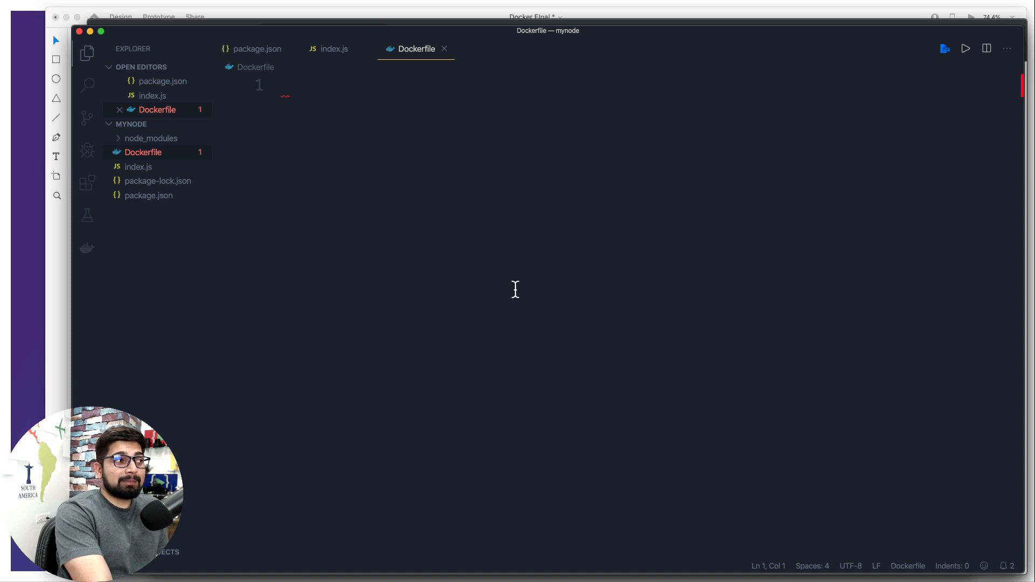
# Bring the index.js tab with the 'Visiting Root !!' route back into view.
pyautogui.click(333, 49)
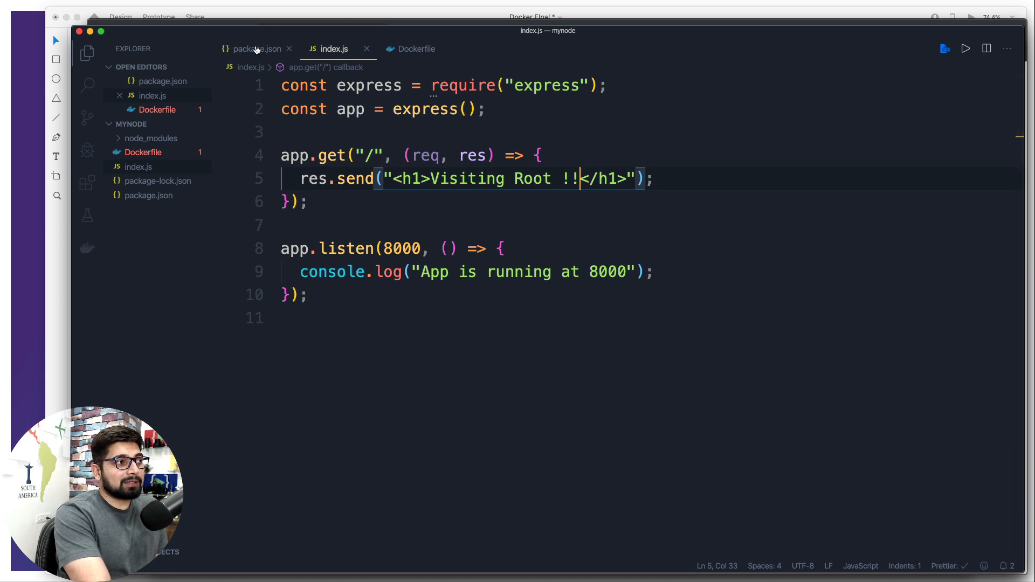
# Show package.json with its 'node index.js' start script and express ^4.17.1 dependency.
pyautogui.click(257, 49)
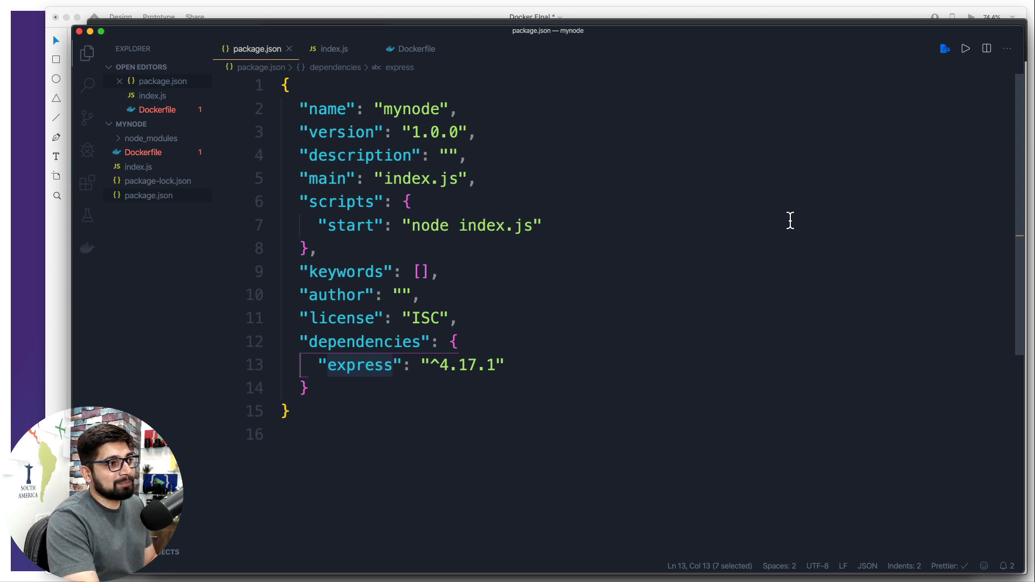
pyautogui.moveTo(558, 125)
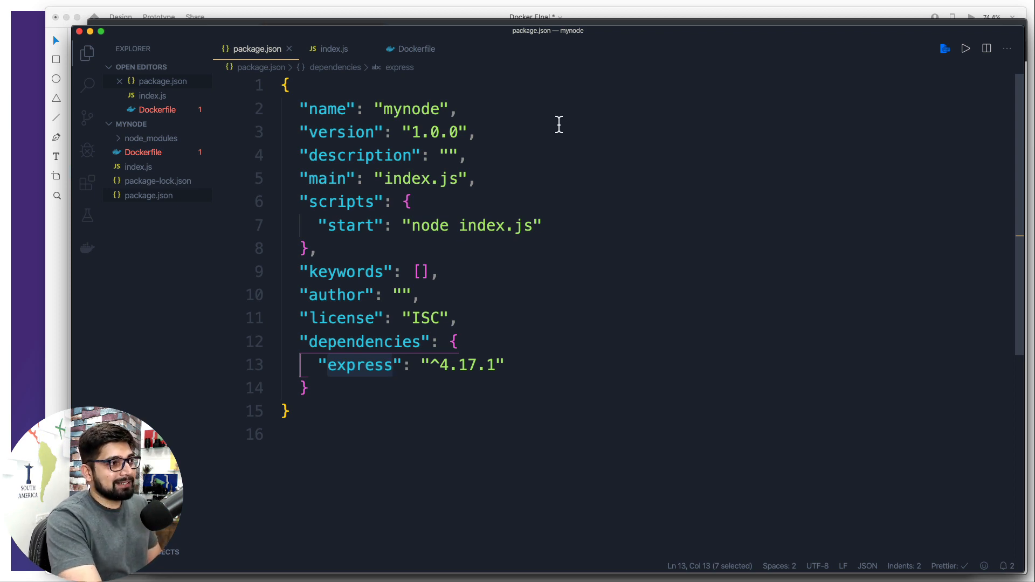